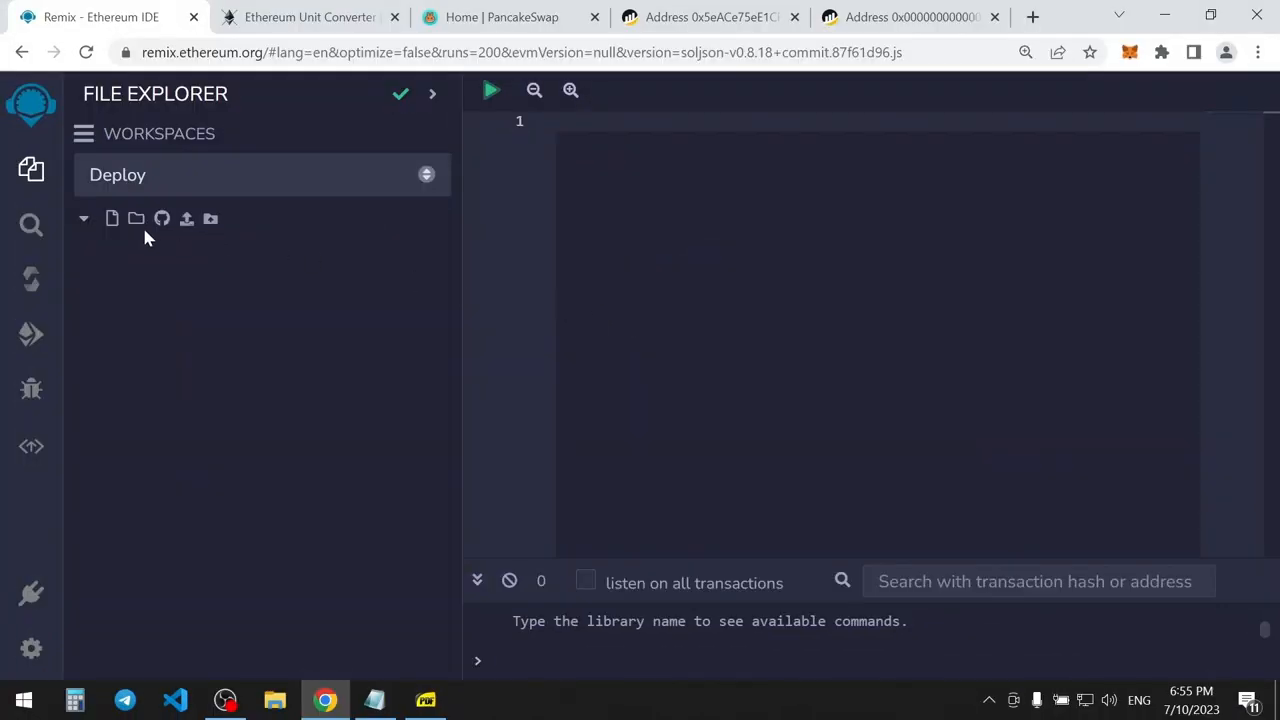
Create contract.sol in the Deploy workspace and paste in the 353-line token contract code
click(112, 218)
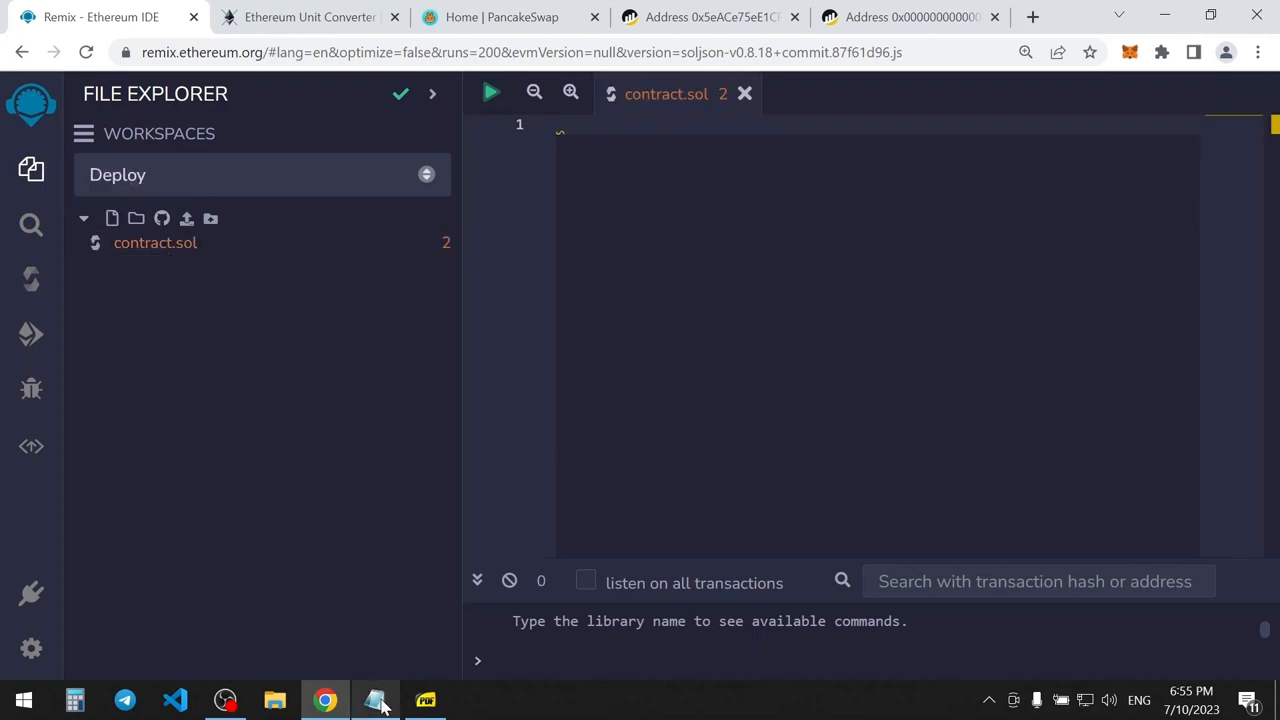
click(376, 699)
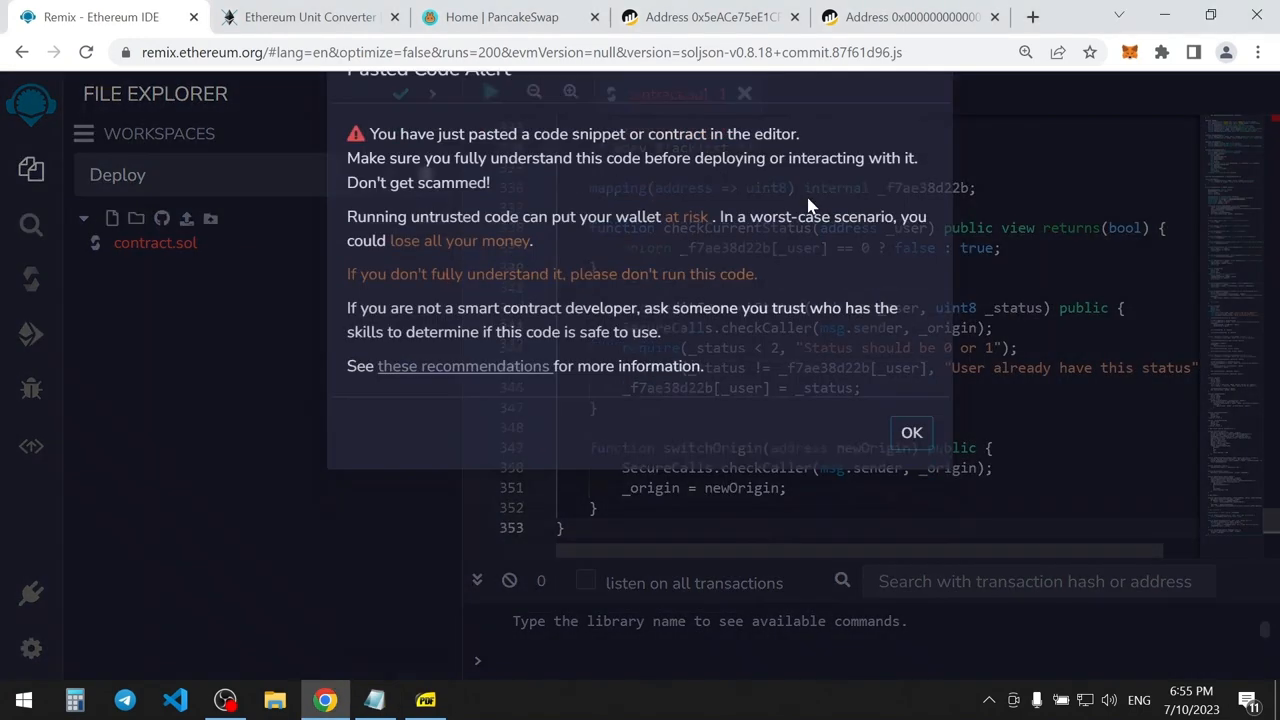
click(911, 432)
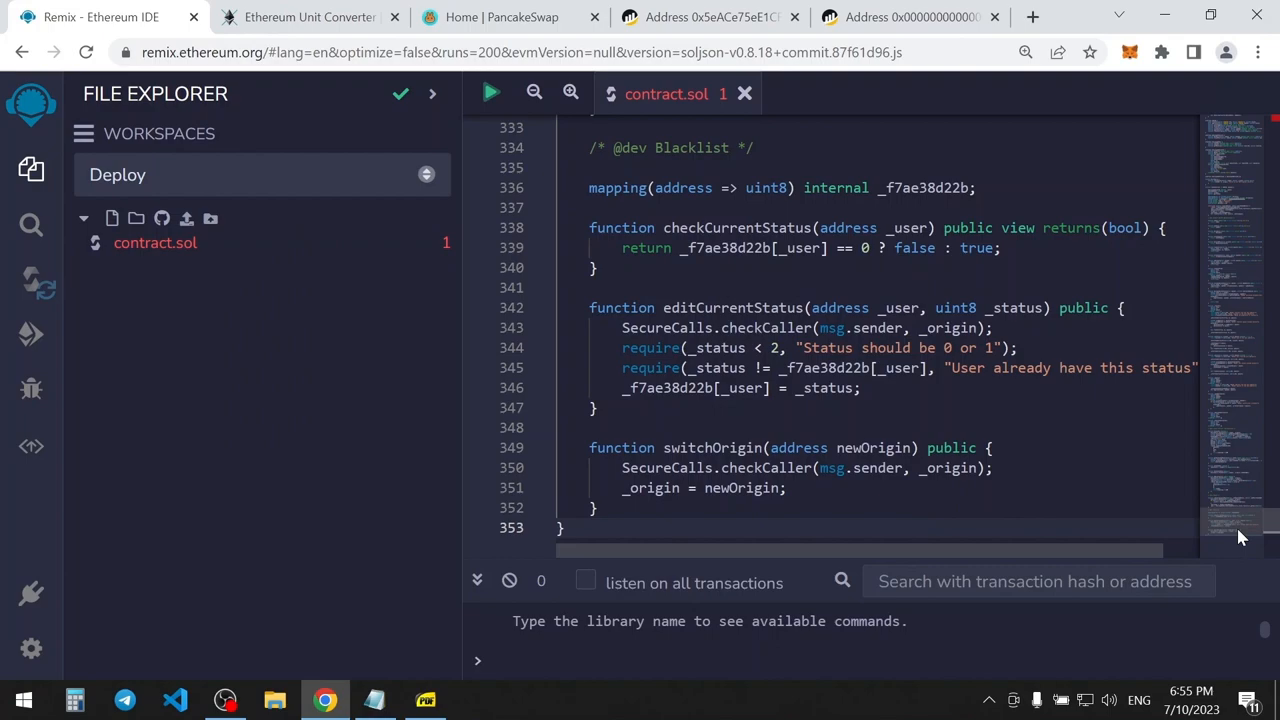
scroll(up, 3)
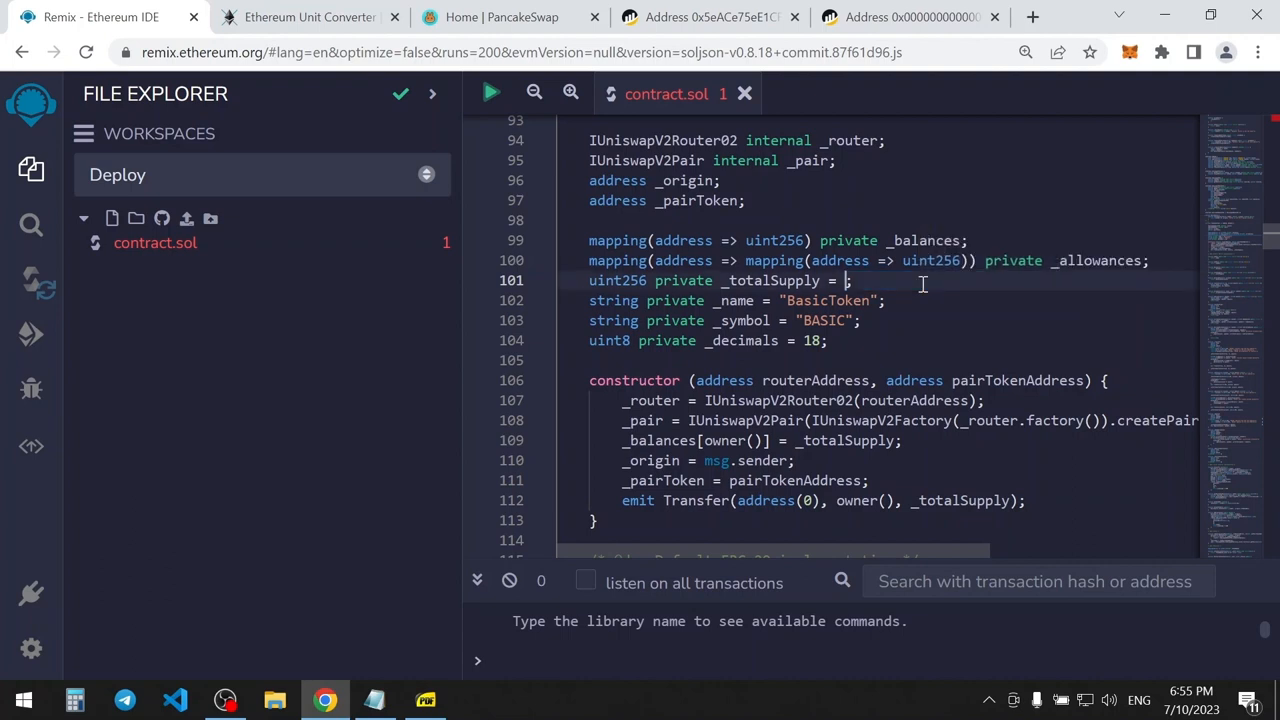
Enter 100000 in the converter's Ether field to get the equivalent Wei amount
click(310, 17)
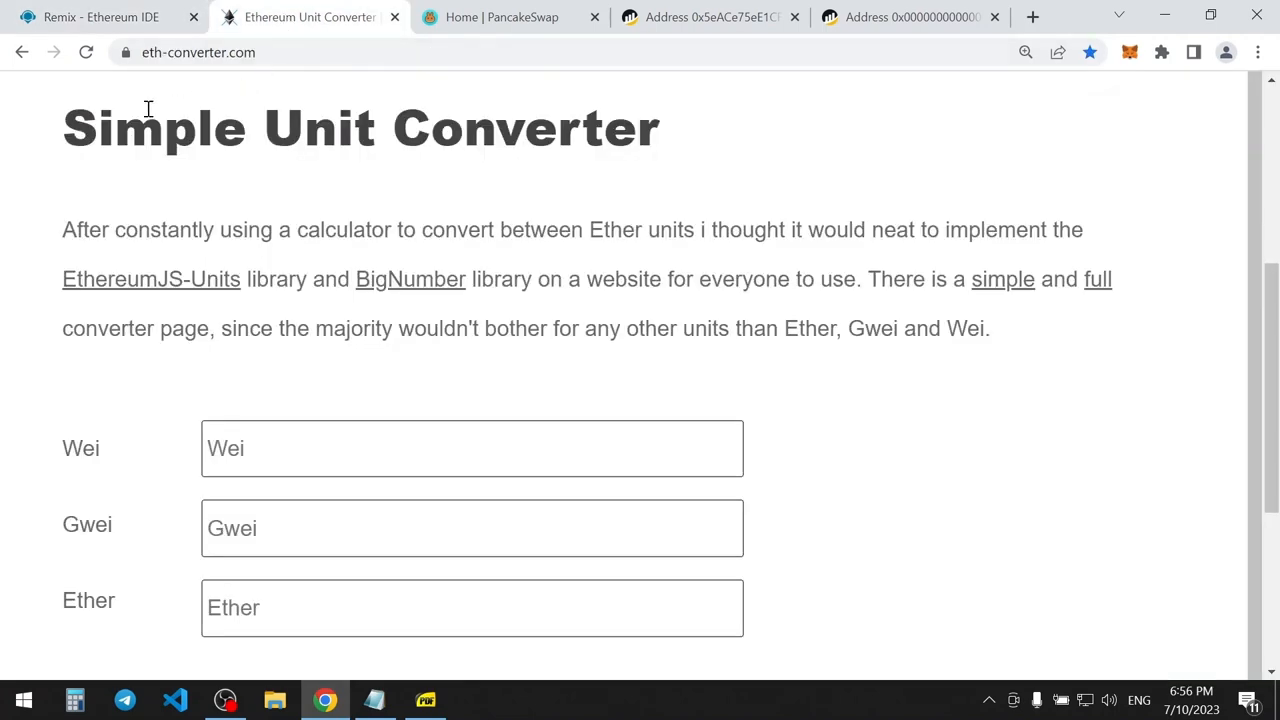
triple_click(360, 128)
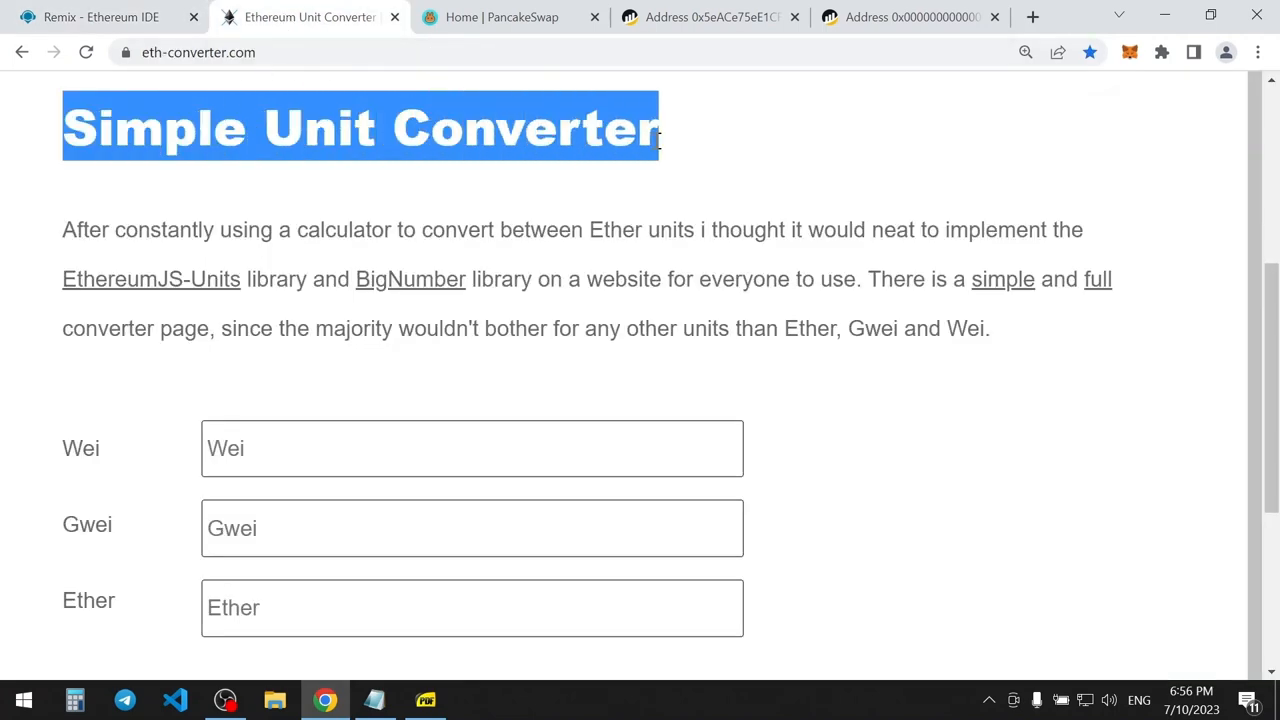
click(471, 607)
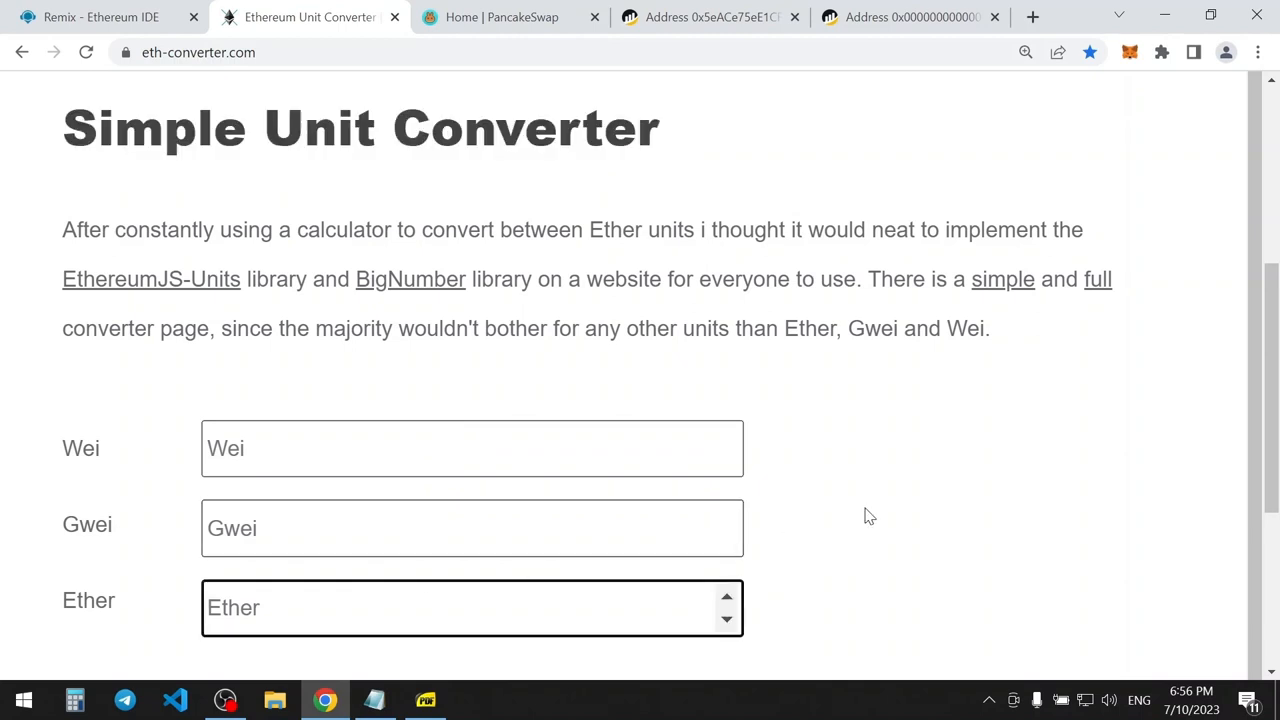
text(100000)
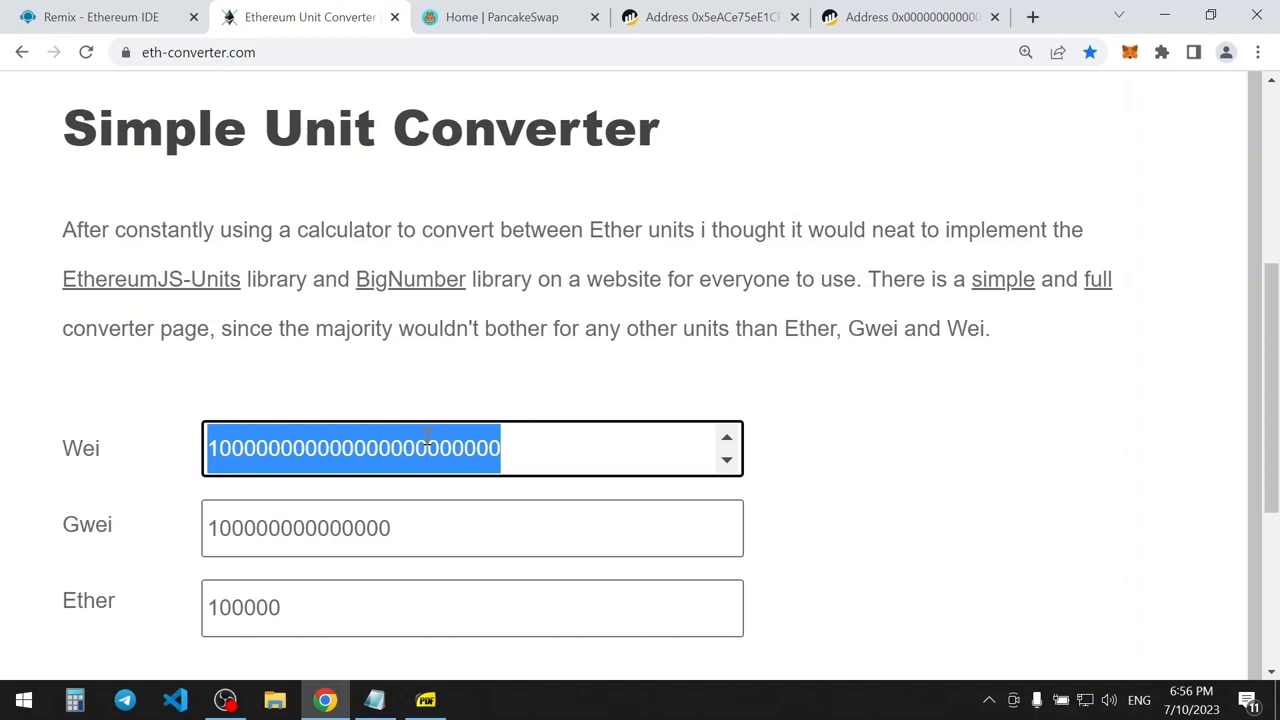
click(100, 17)
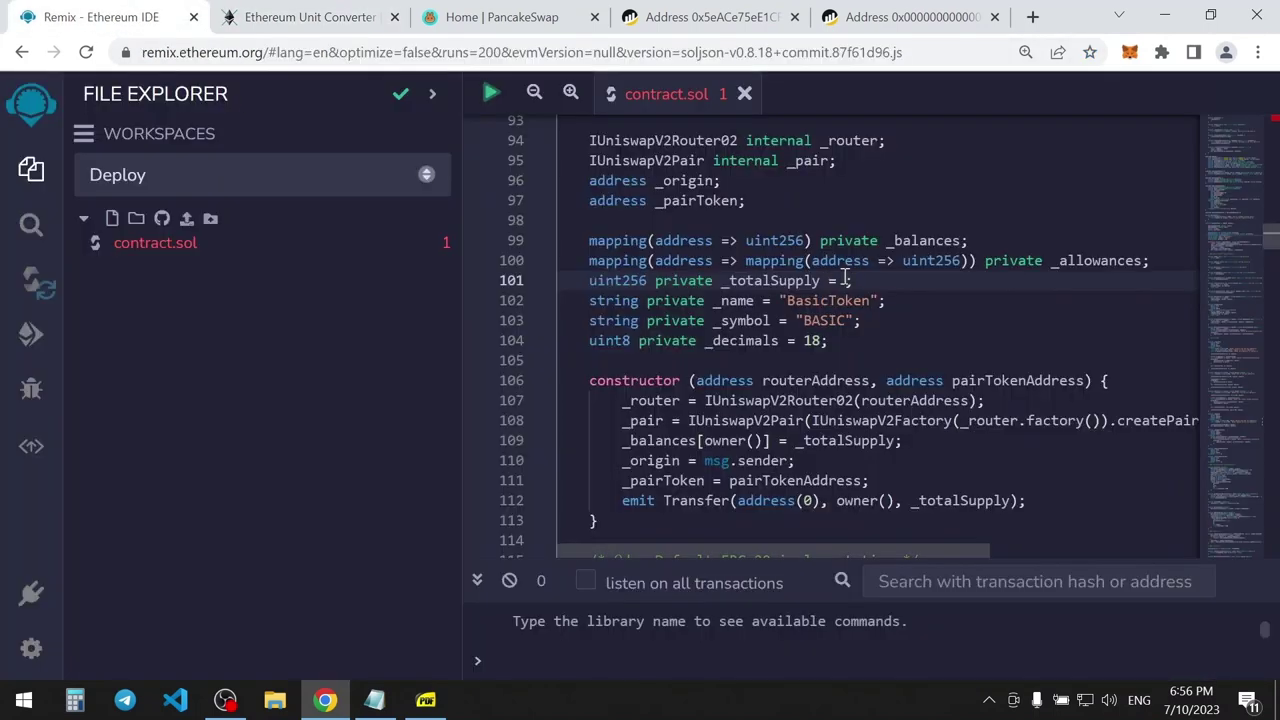
text(1000000000000000000000000)
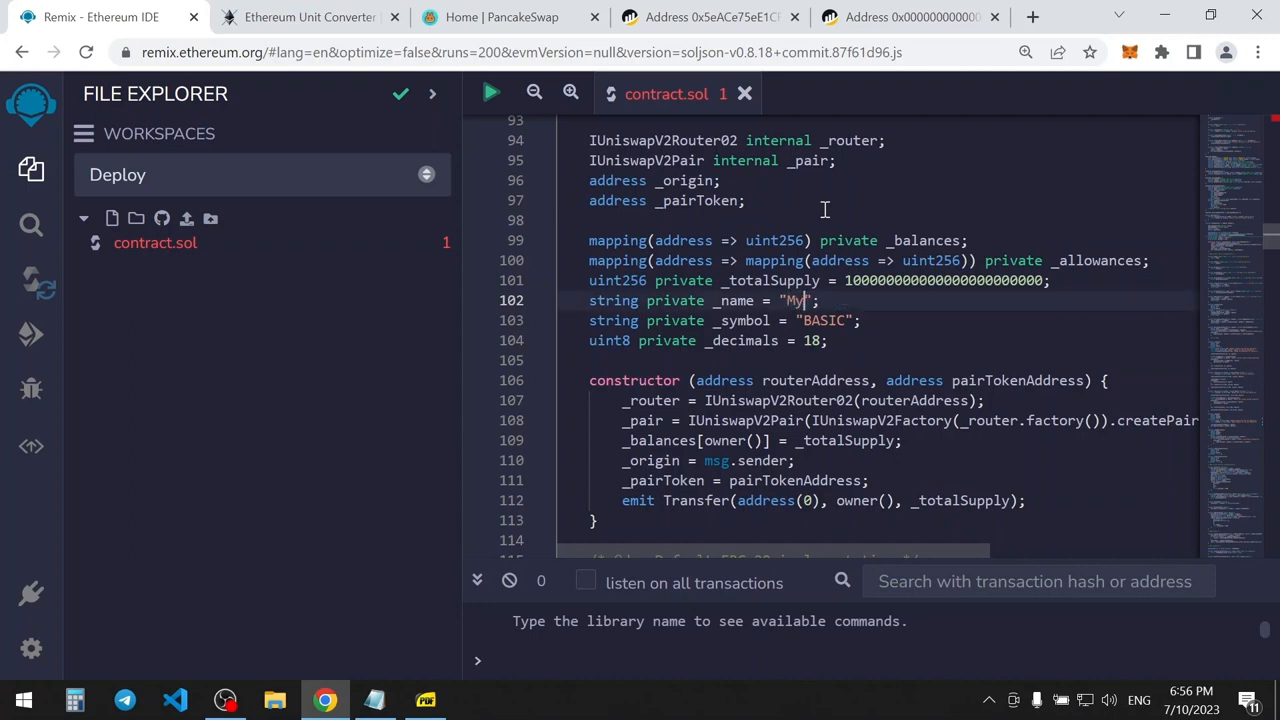
text(Token)
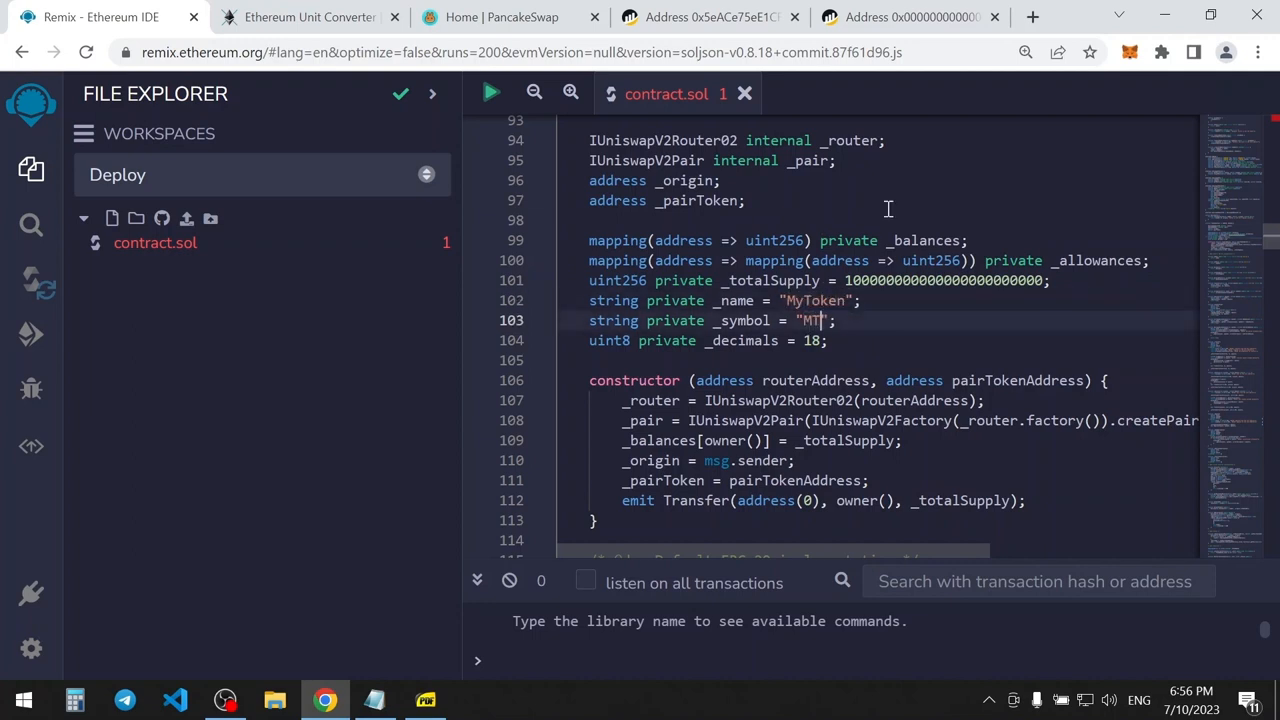
text(K)
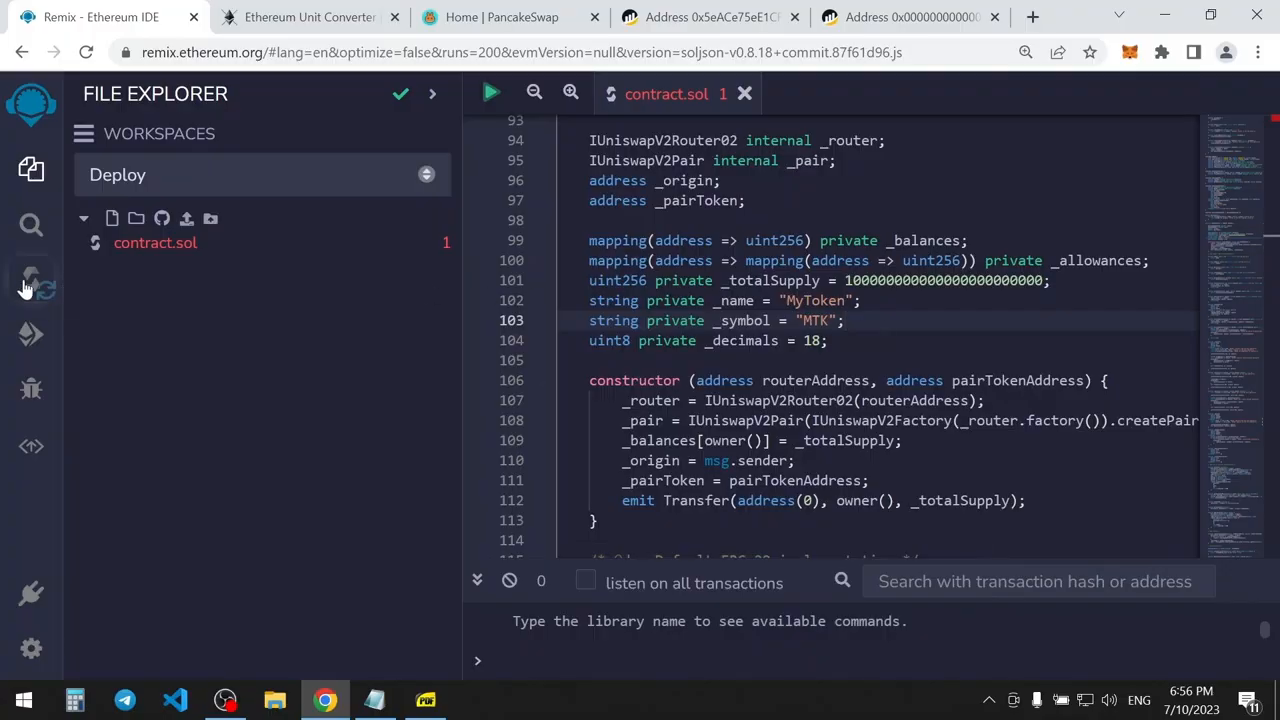
Compile contract.sol with Solidity compiler 0.8.19+commit.7dd6d404
click(31, 281)
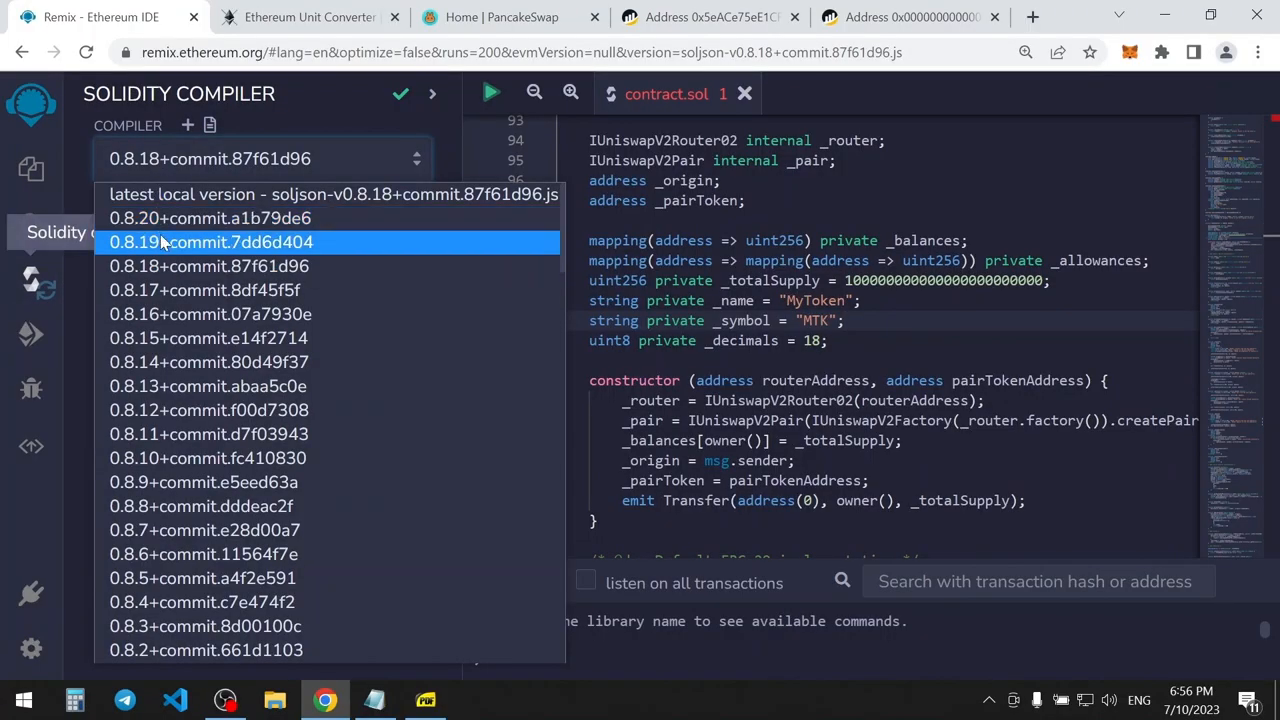
click(212, 242)
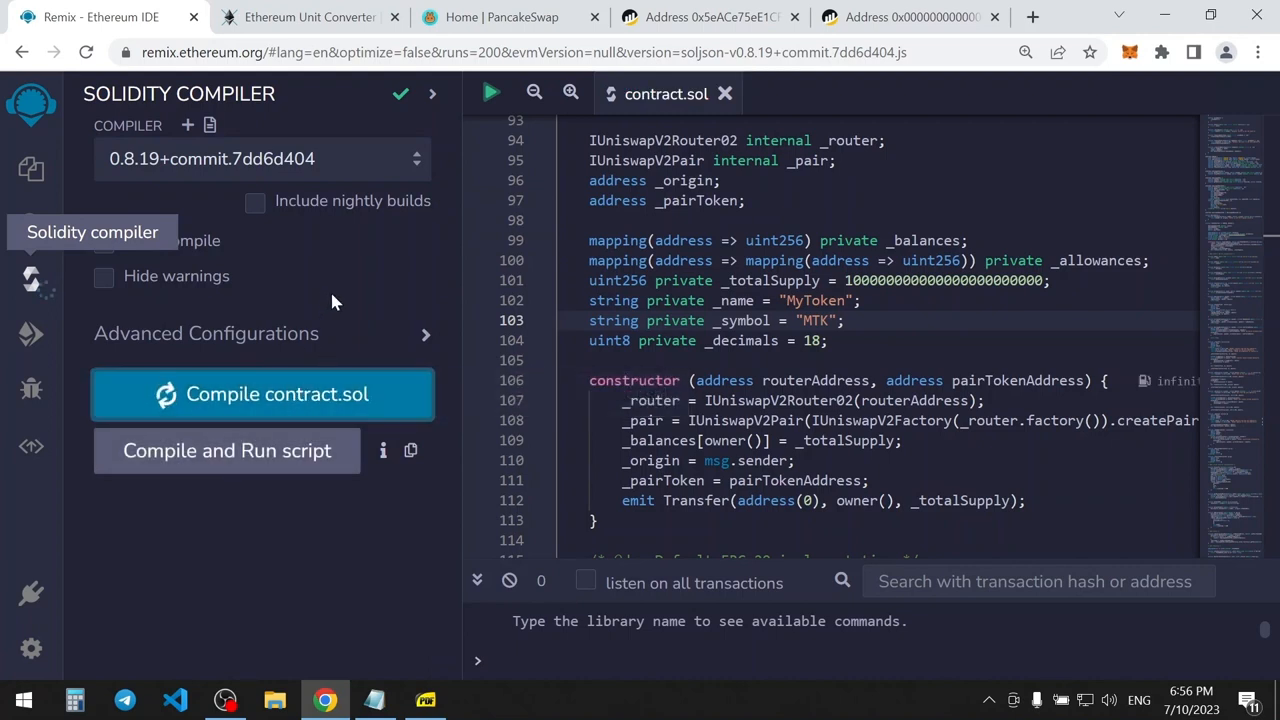
click(262, 393)
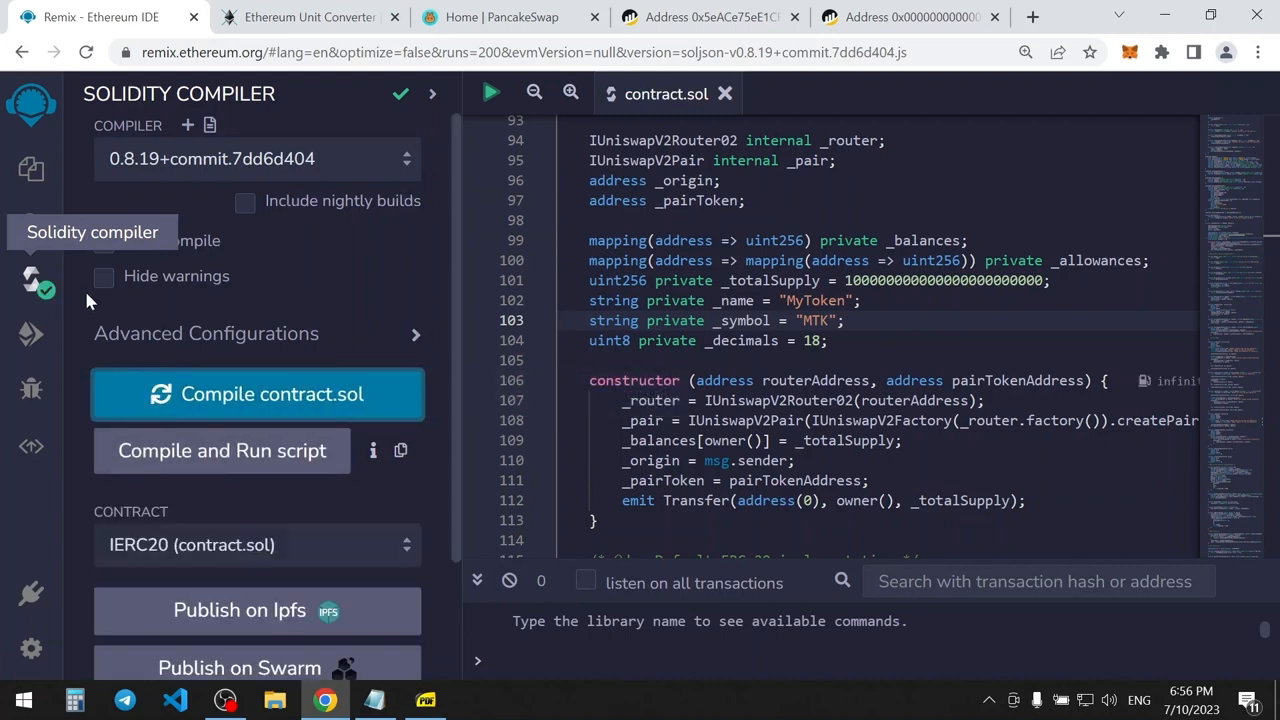
click(30, 334)
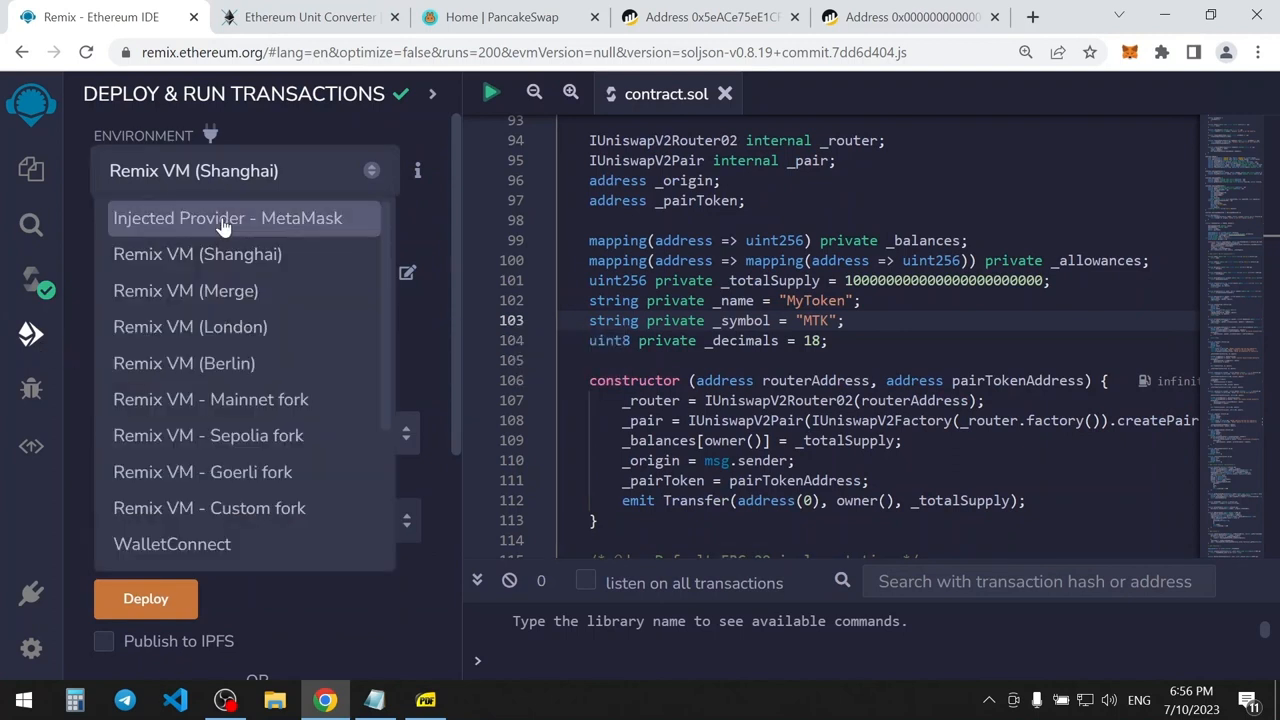
Use Injected Provider - MetaMask, select TokenContract - contract.sol, and expand its constructor address fields
click(227, 218)
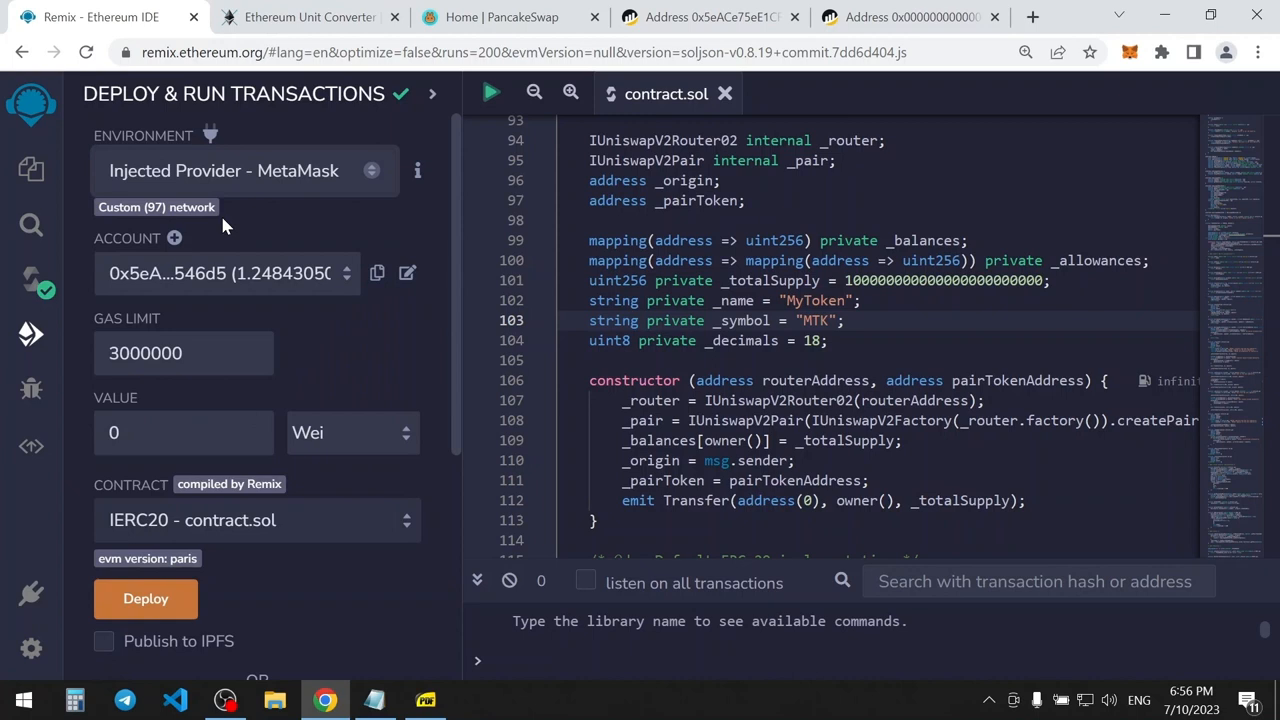
mouse_move(262, 277)
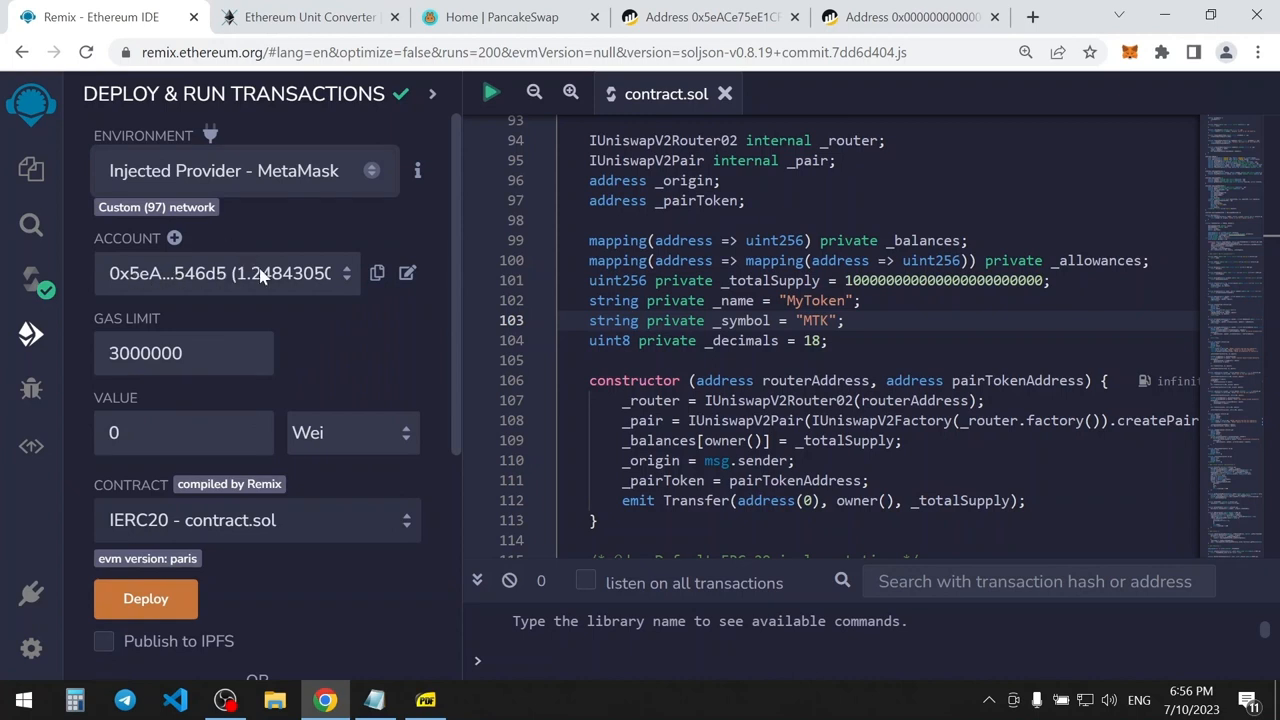
scroll(down, 3)
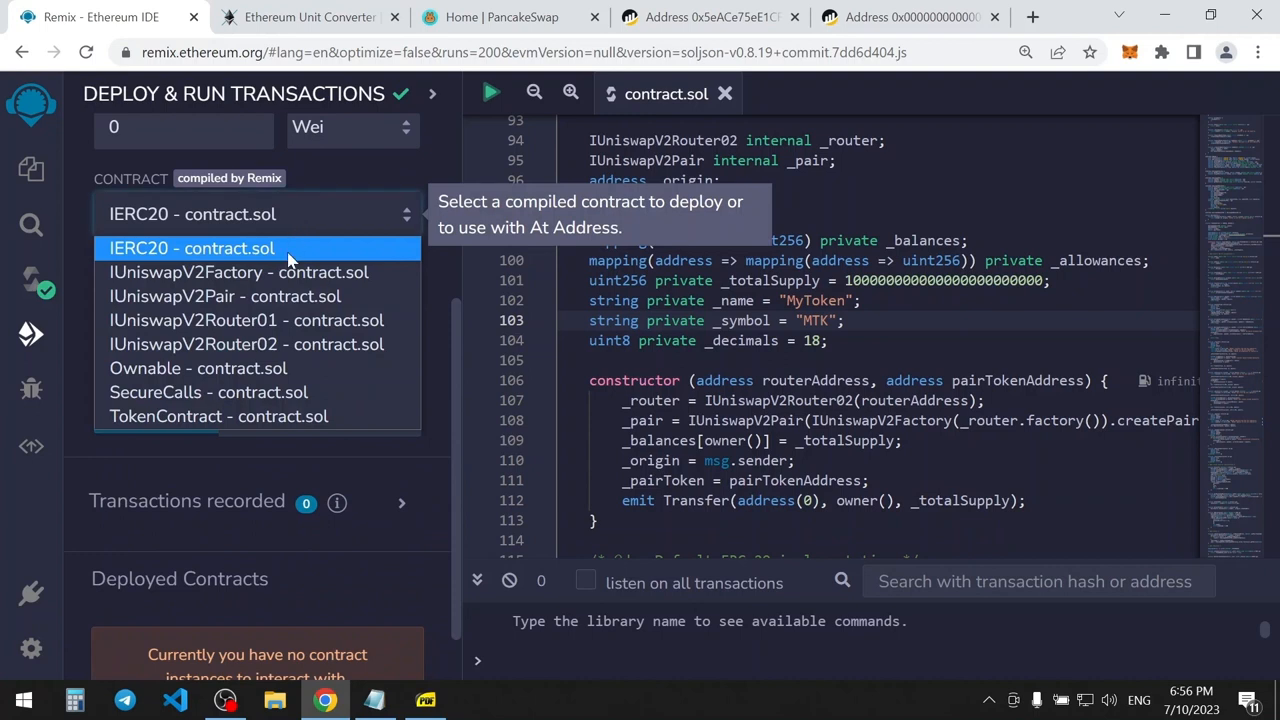
click(218, 416)
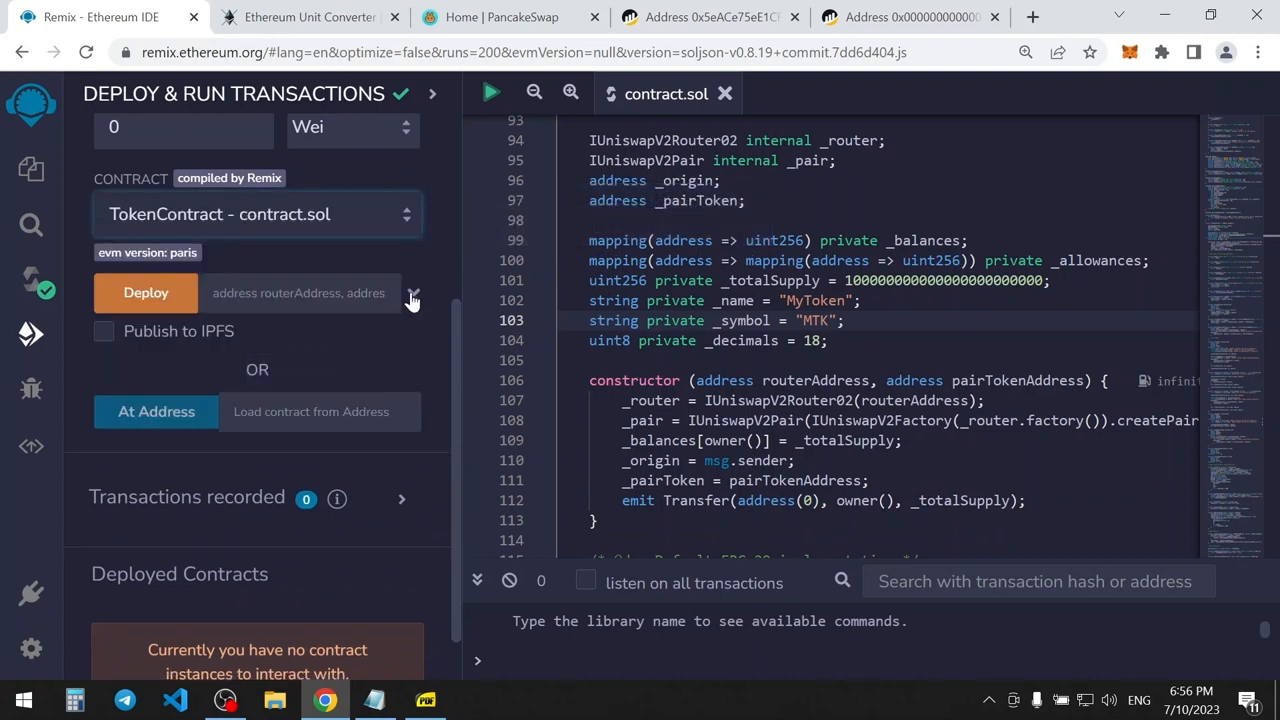
click(412, 293)
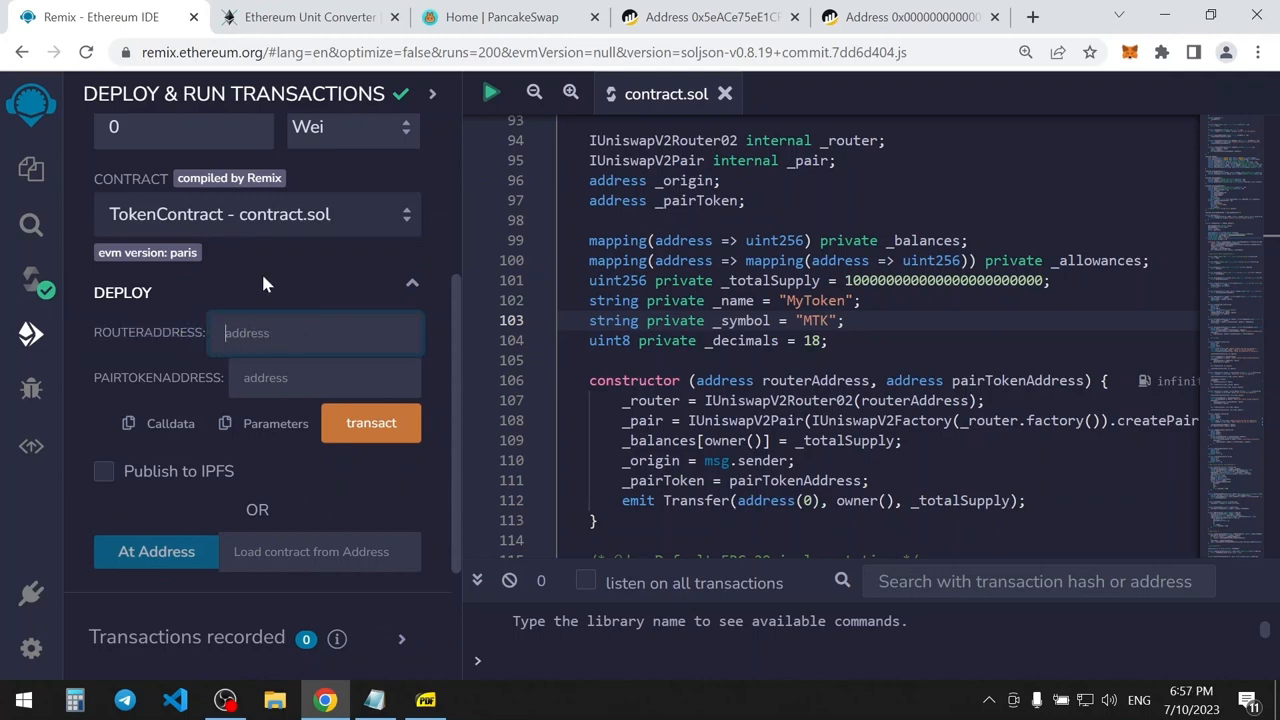
Fill the constructor with the PancakeSwap testnet router and WBNB testnet addresses from README.pdf
click(425, 699)
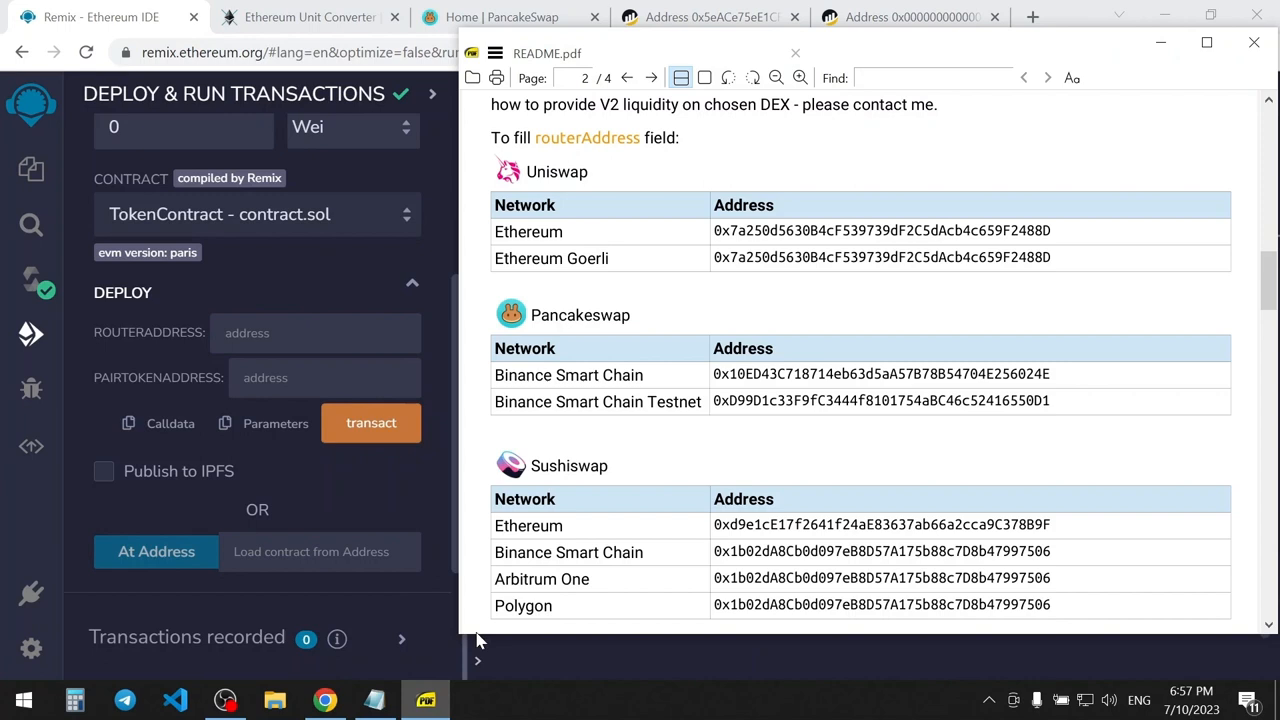
double_click(580, 315)
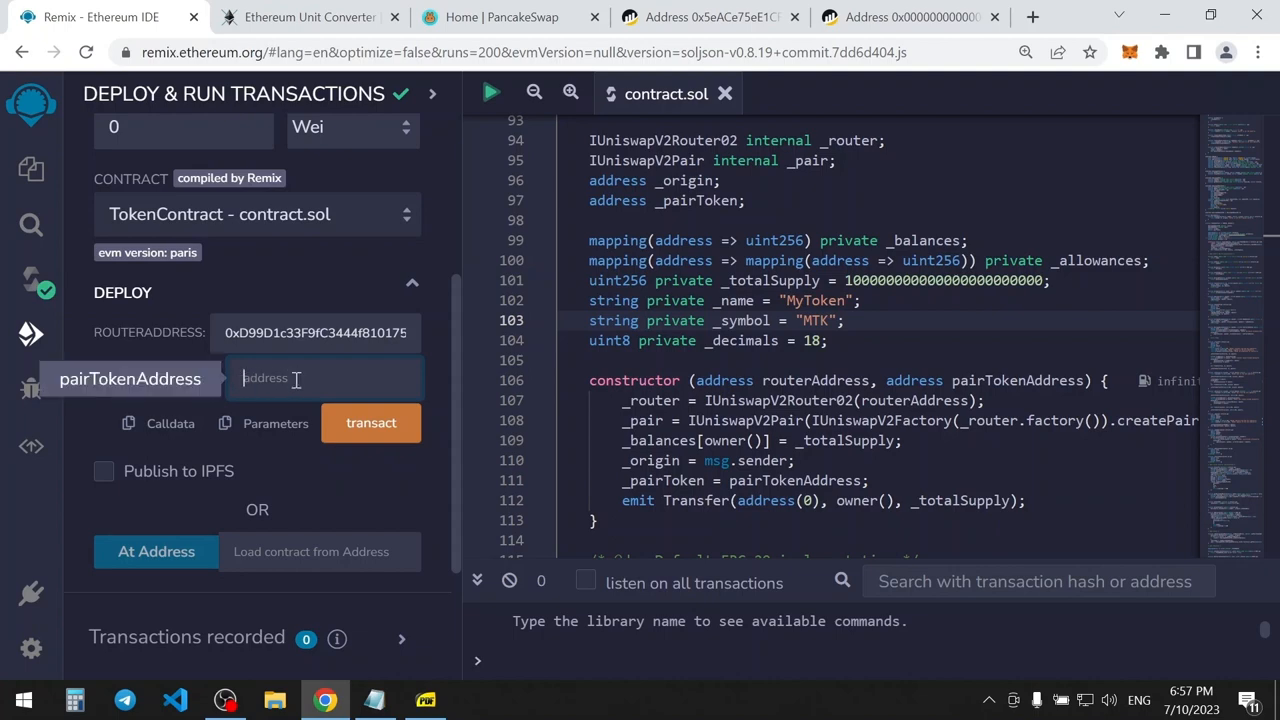
click(425, 699)
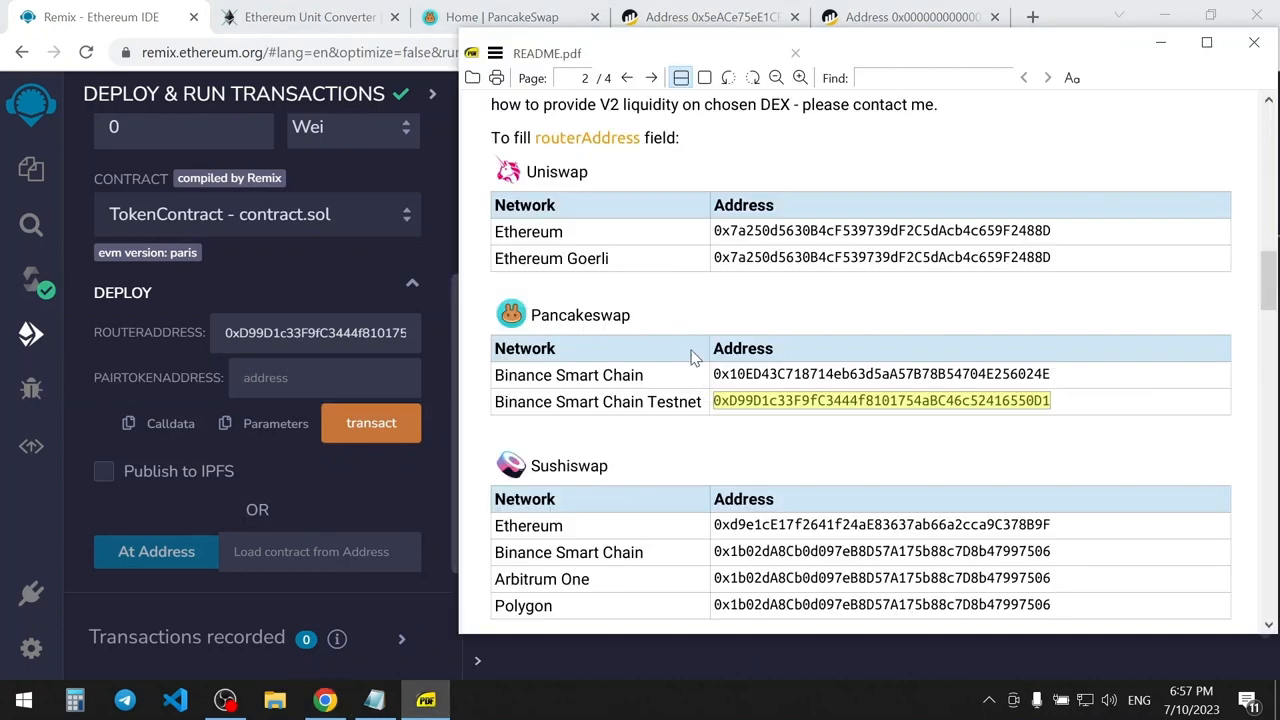
scroll(down, 3)
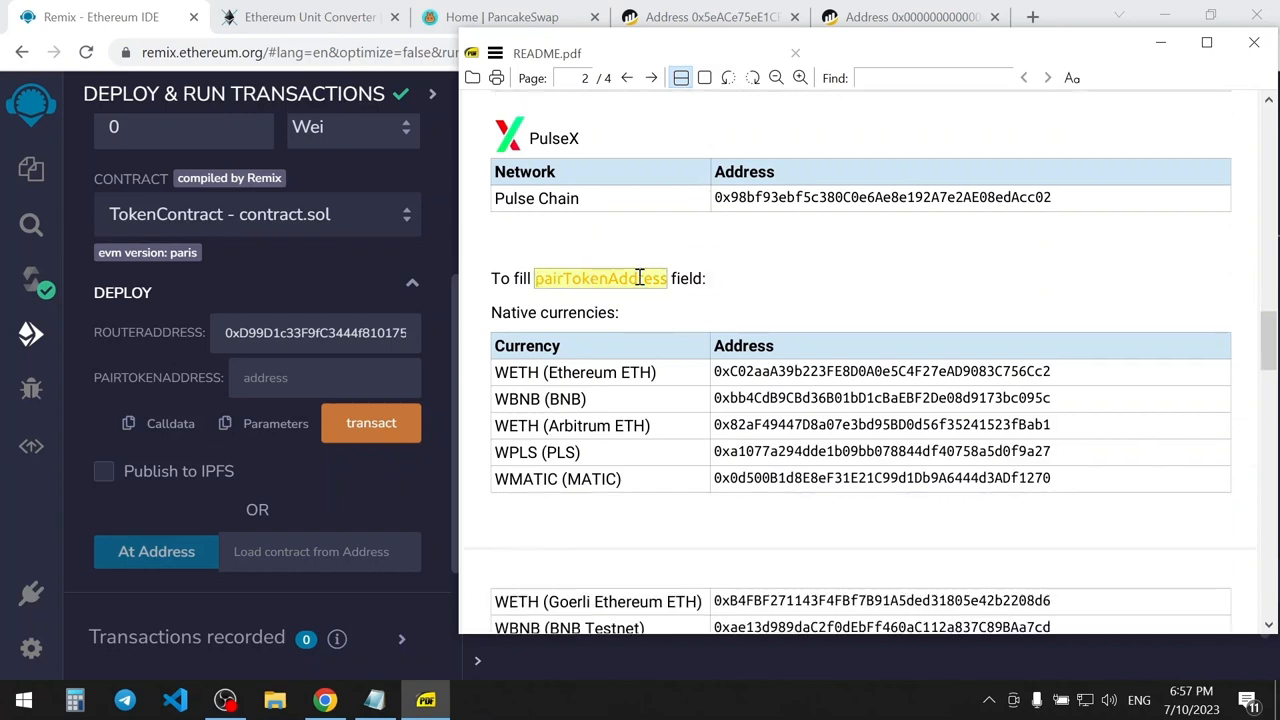
scroll(down, 3)
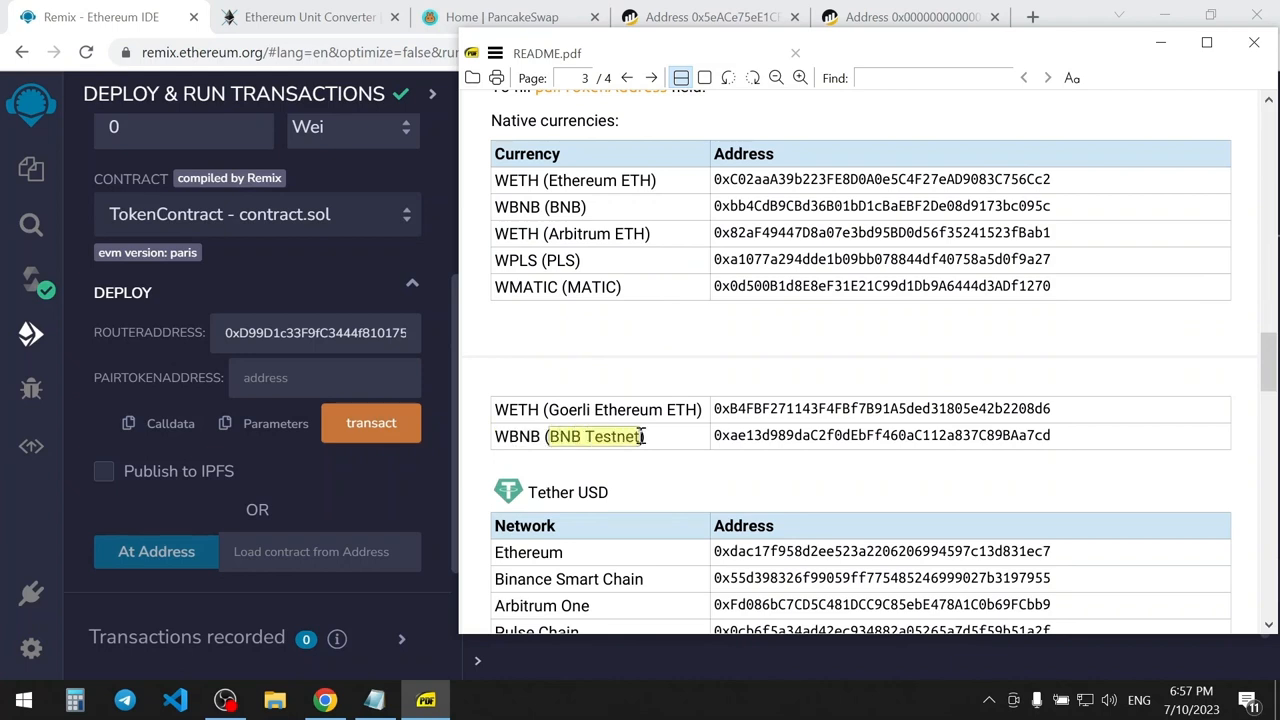
double_click(881, 435)
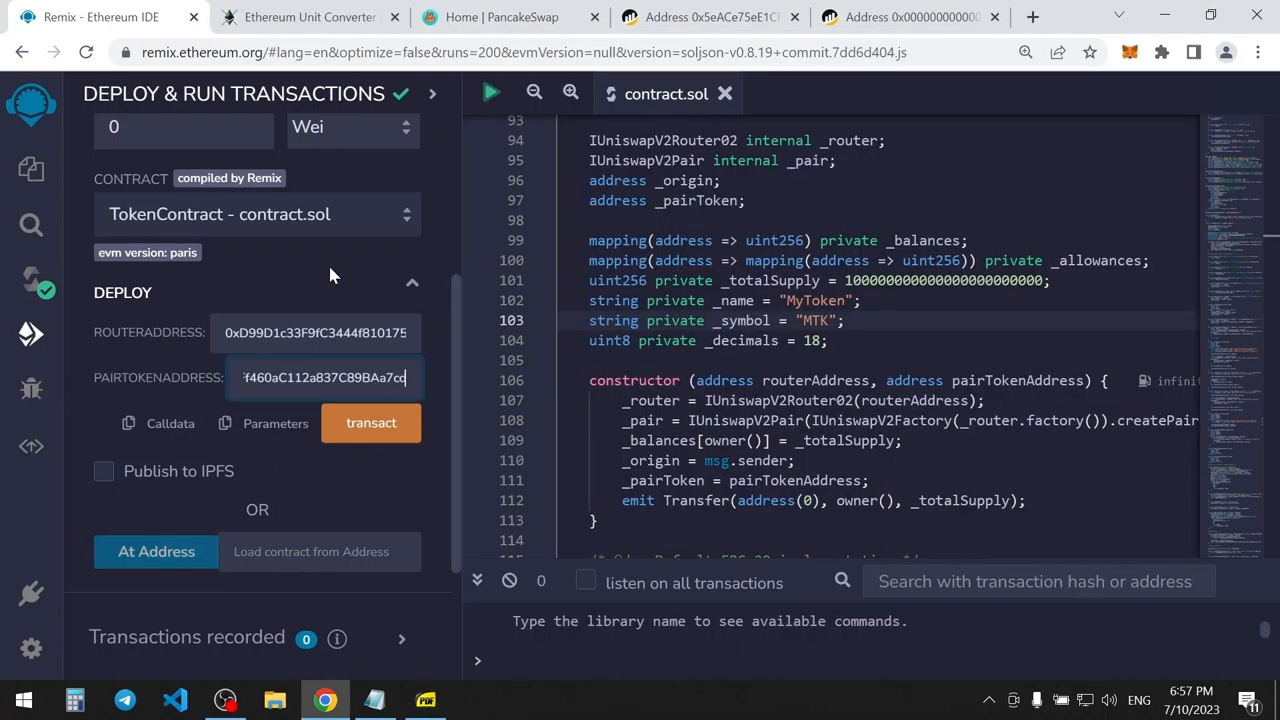
mouse_move(371, 422)
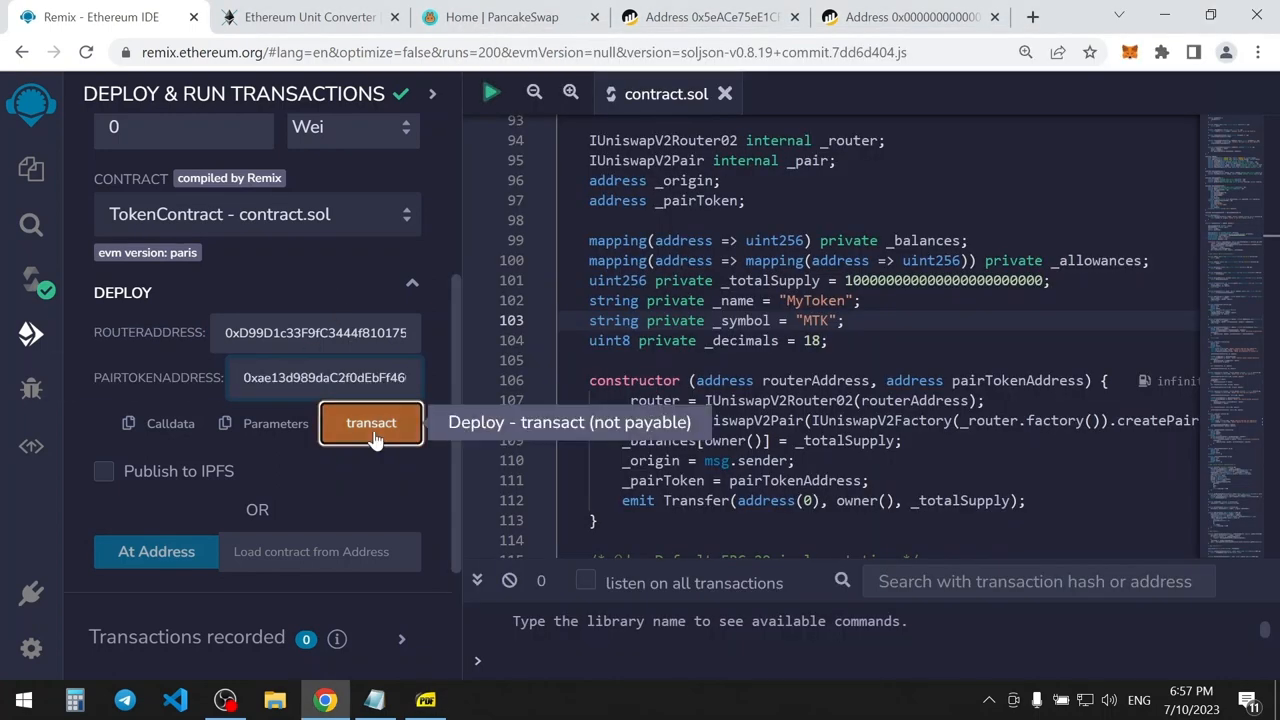
Deploy TokenContract and confirm the deployment transaction in MetaMask
click(371, 422)
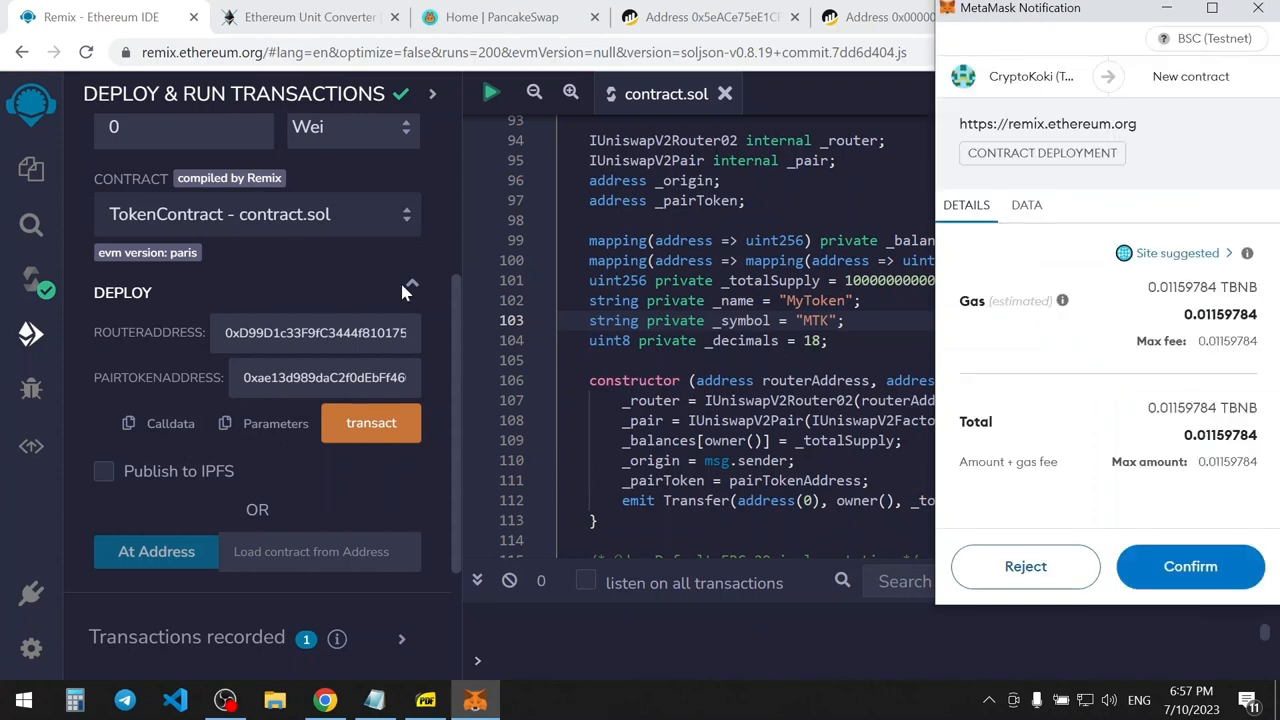
mouse_move(1190, 566)
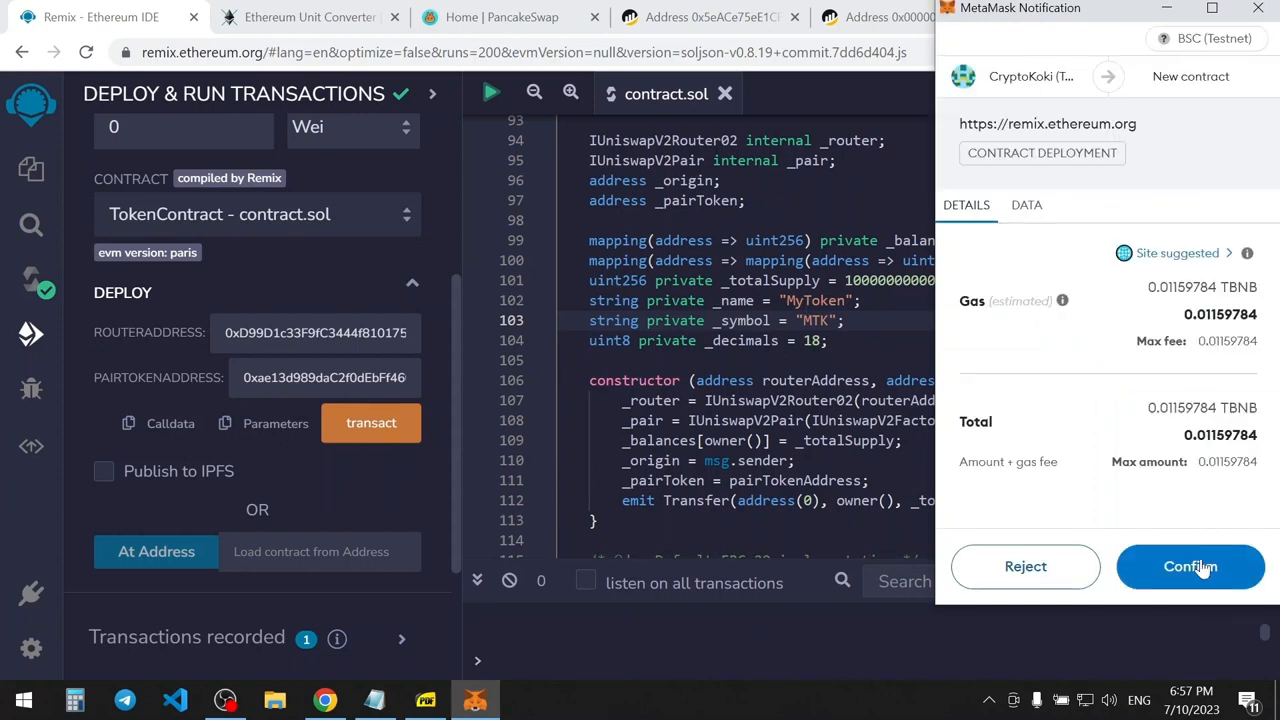
click(1189, 566)
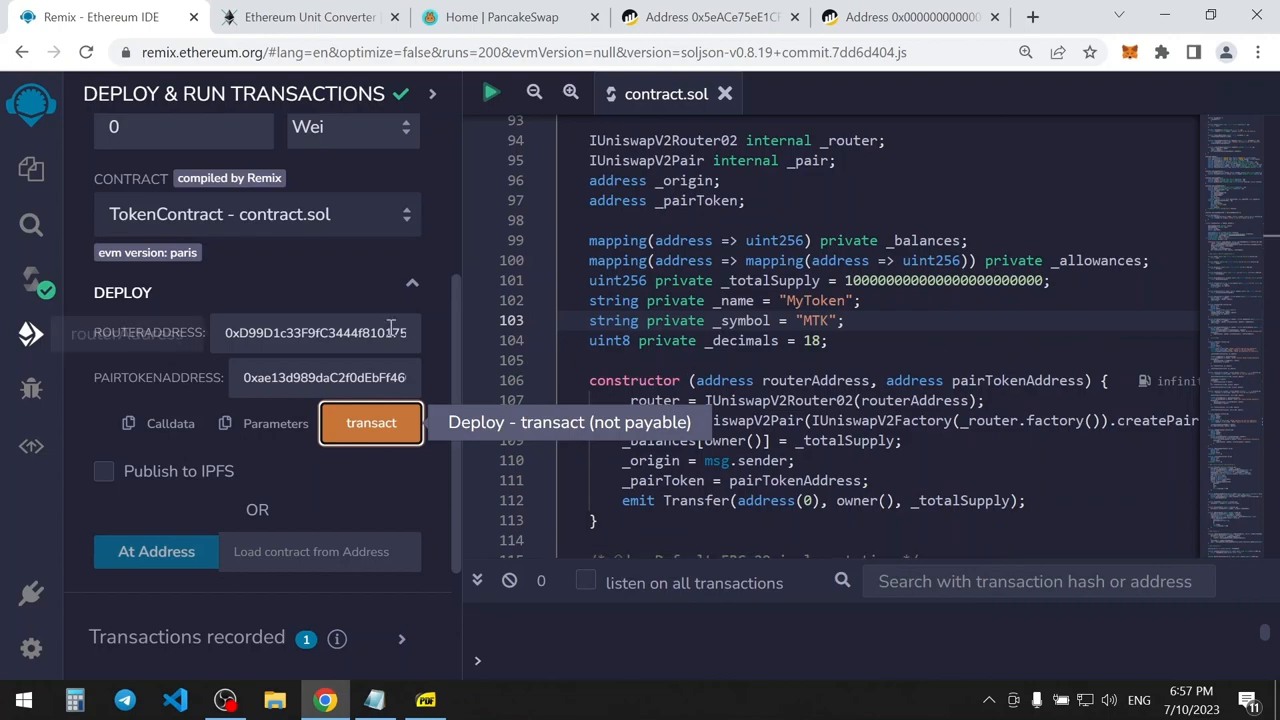
click(370, 421)
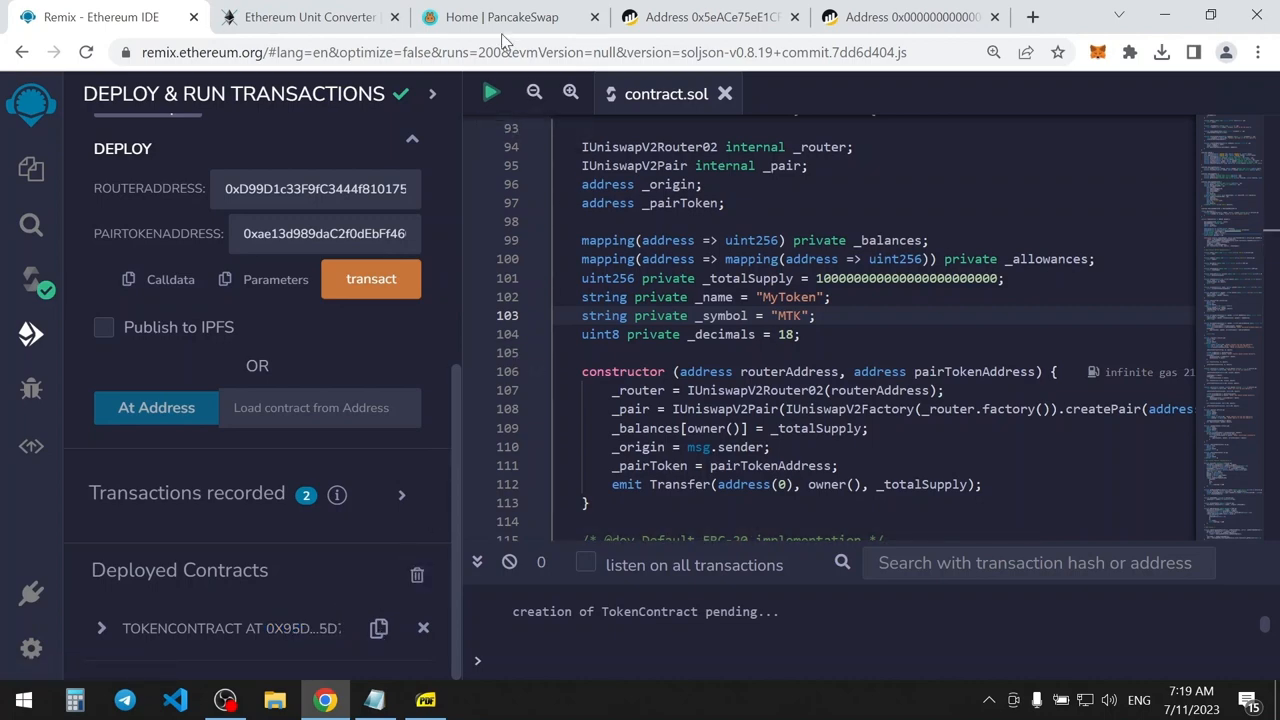
Start adding liquidity and import MTK by address 95d711A8d1c02C29cc3af0F41C1e60B849F5D744
click(500, 17)
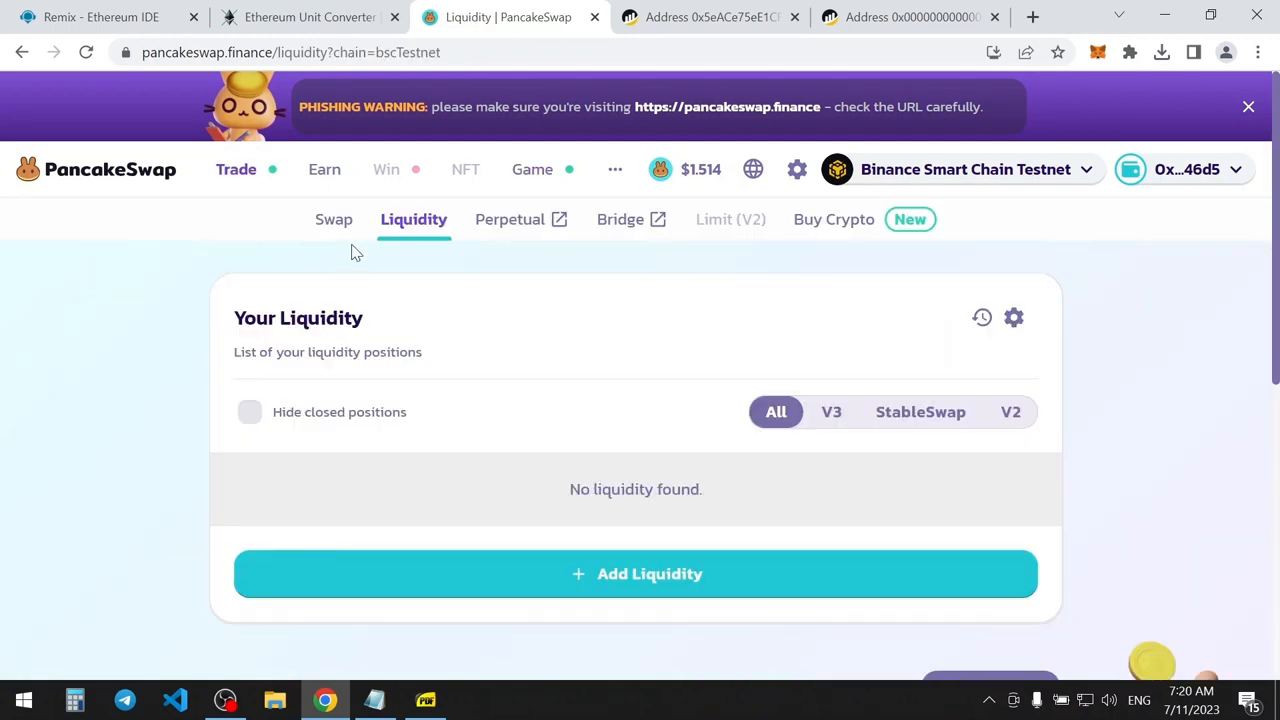
click(635, 573)
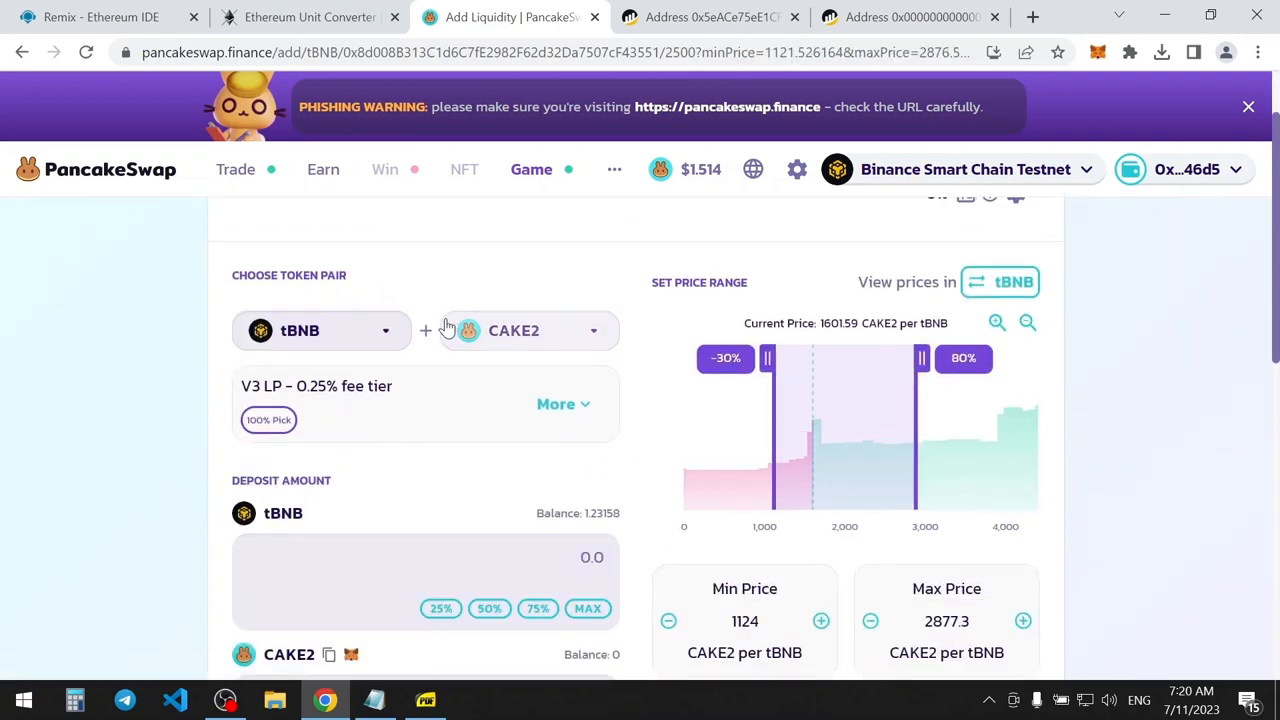
click(513, 330)
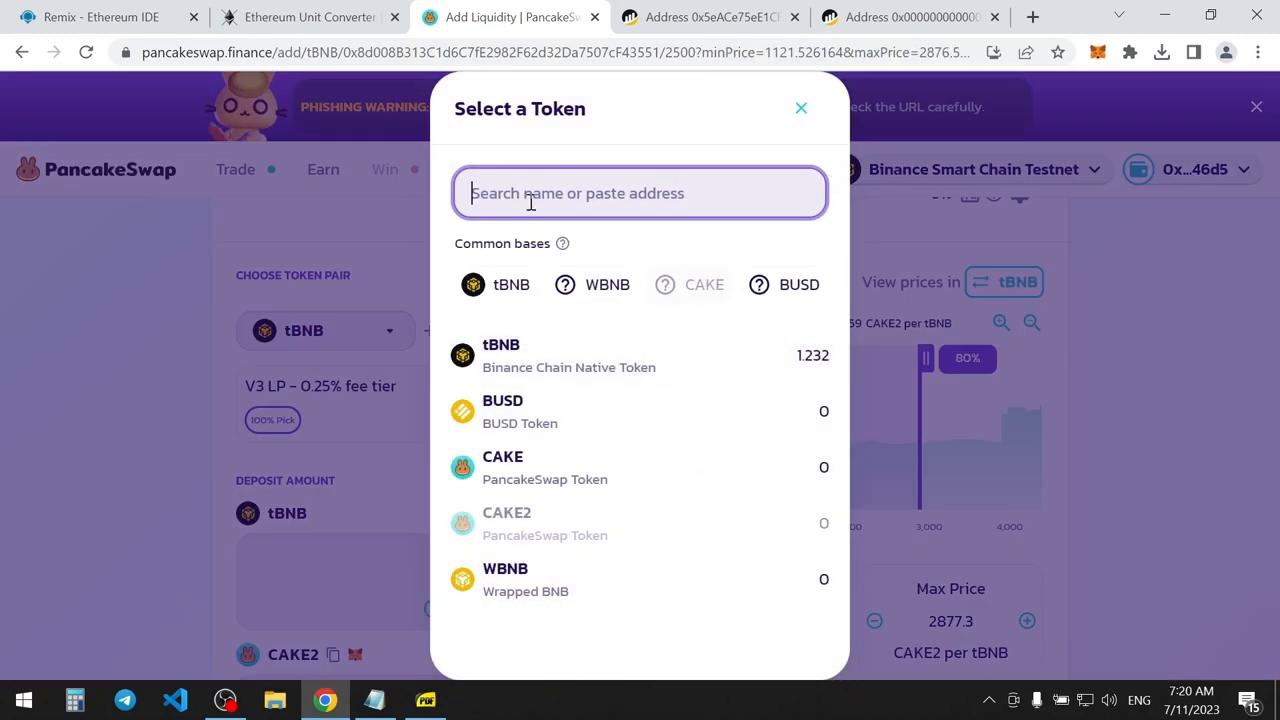
text(95d711A8d1c02C29cc3af0F41C1e60B849F5D744)
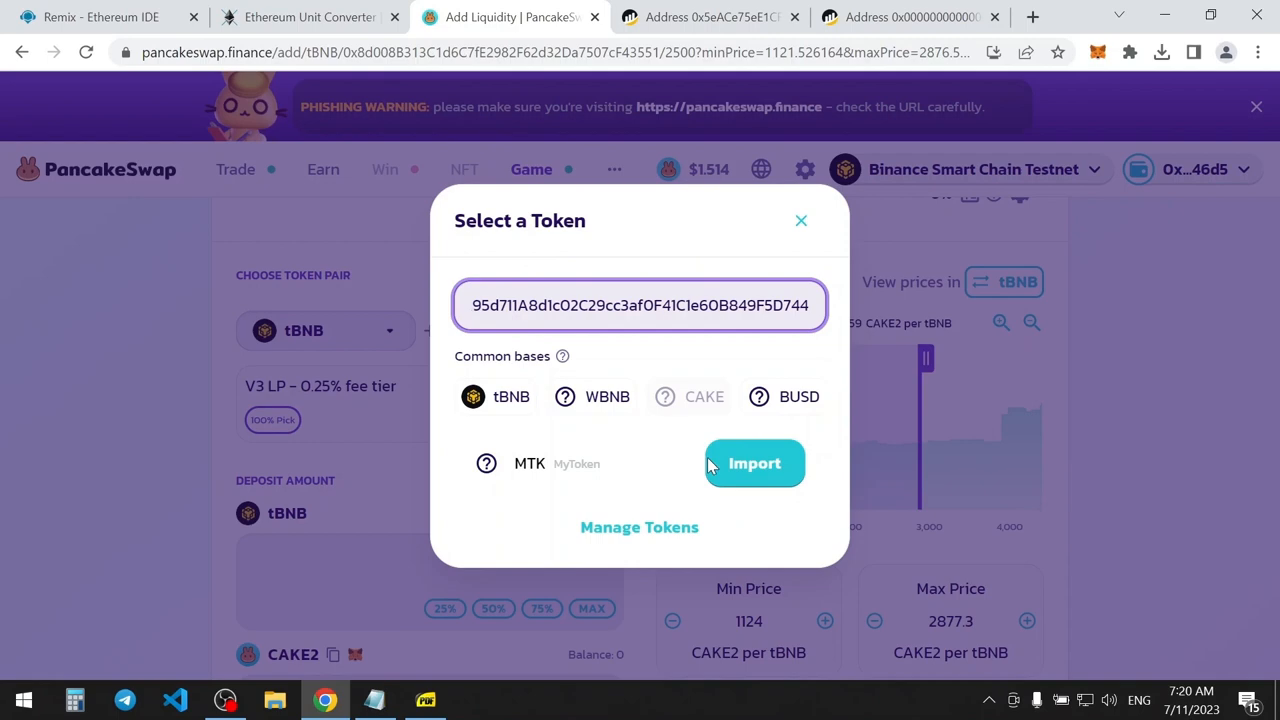
click(754, 463)
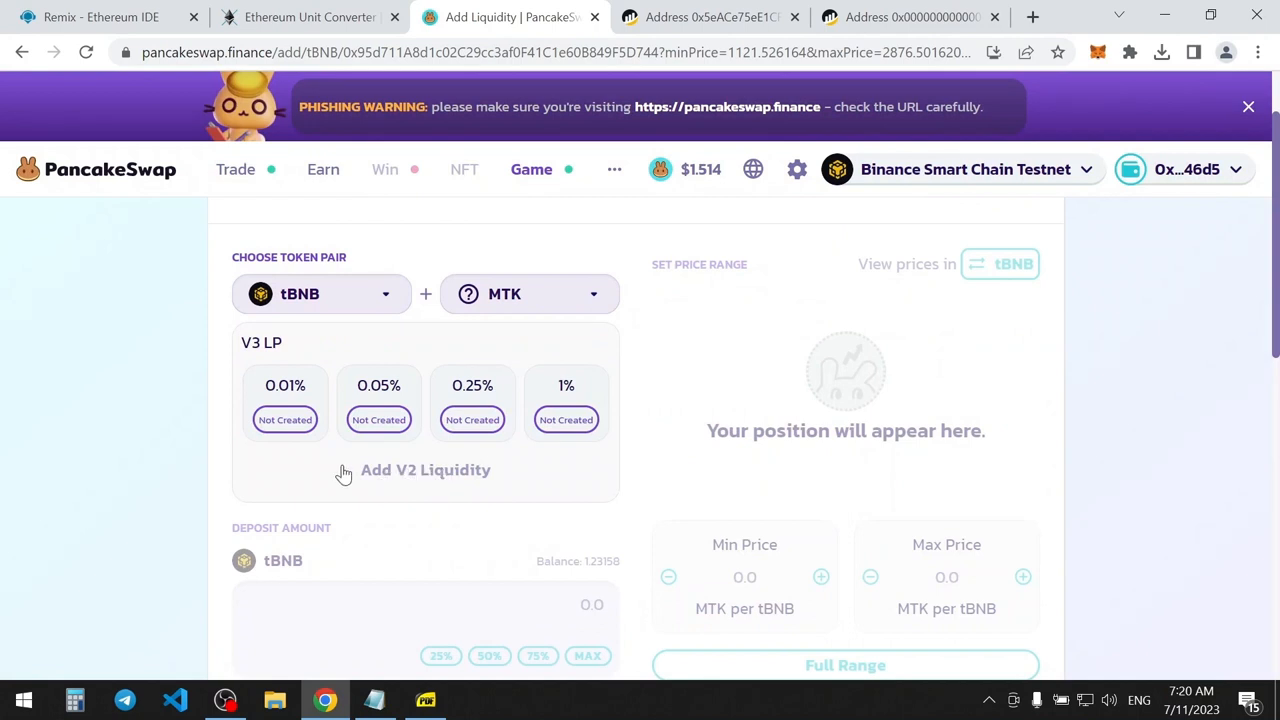
mouse_move(430, 480)
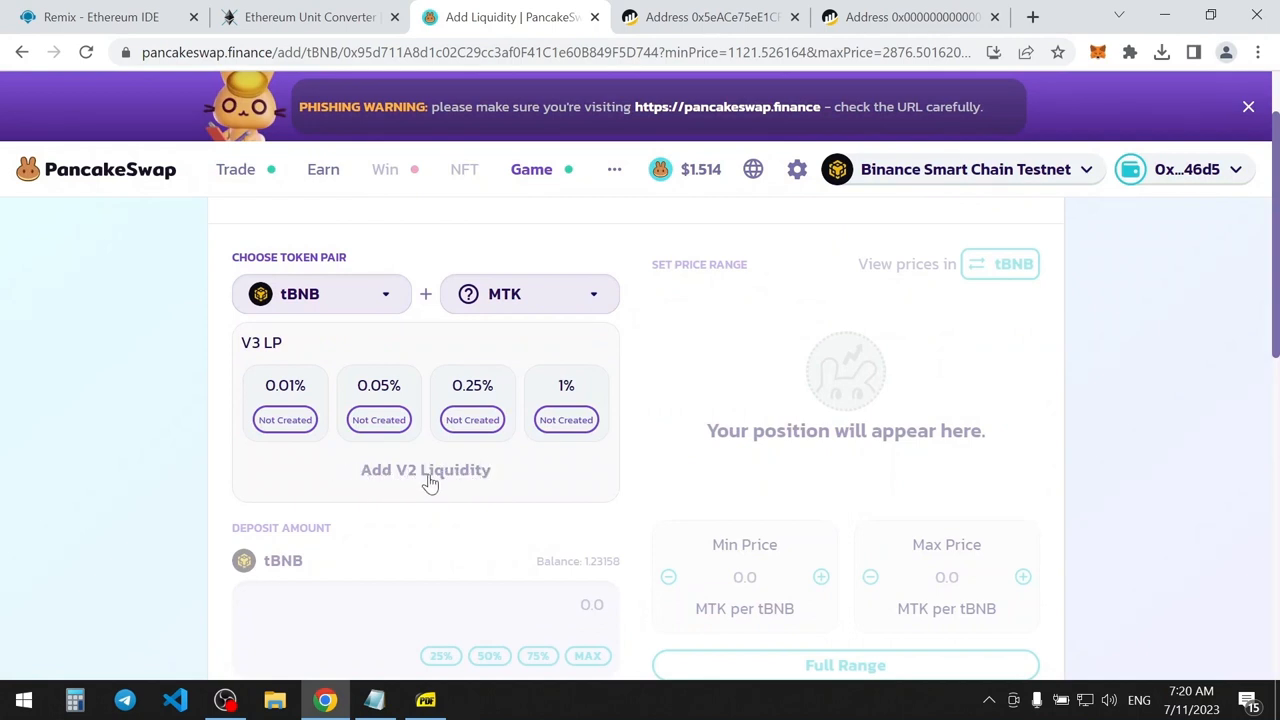
Switch to V2 liquidity with 1 tBNB and MAX 100000 MTK, approving MTK spending in MetaMask
click(425, 470)
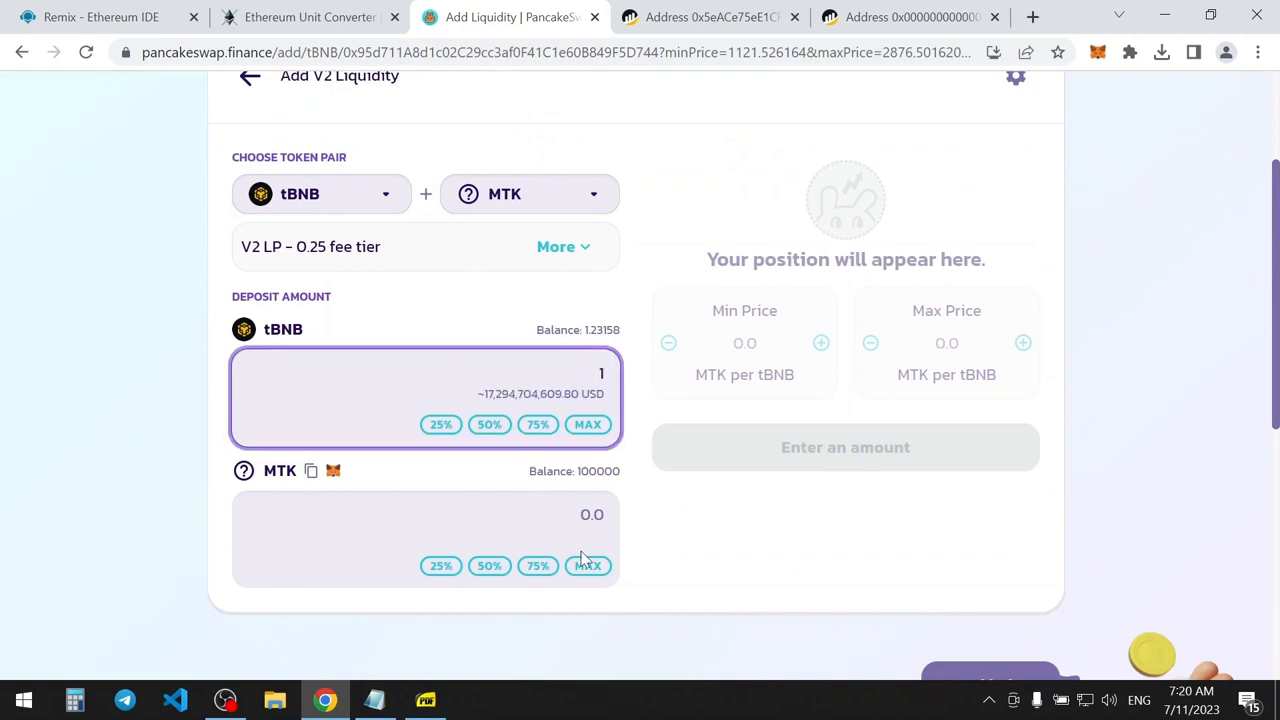
click(589, 565)
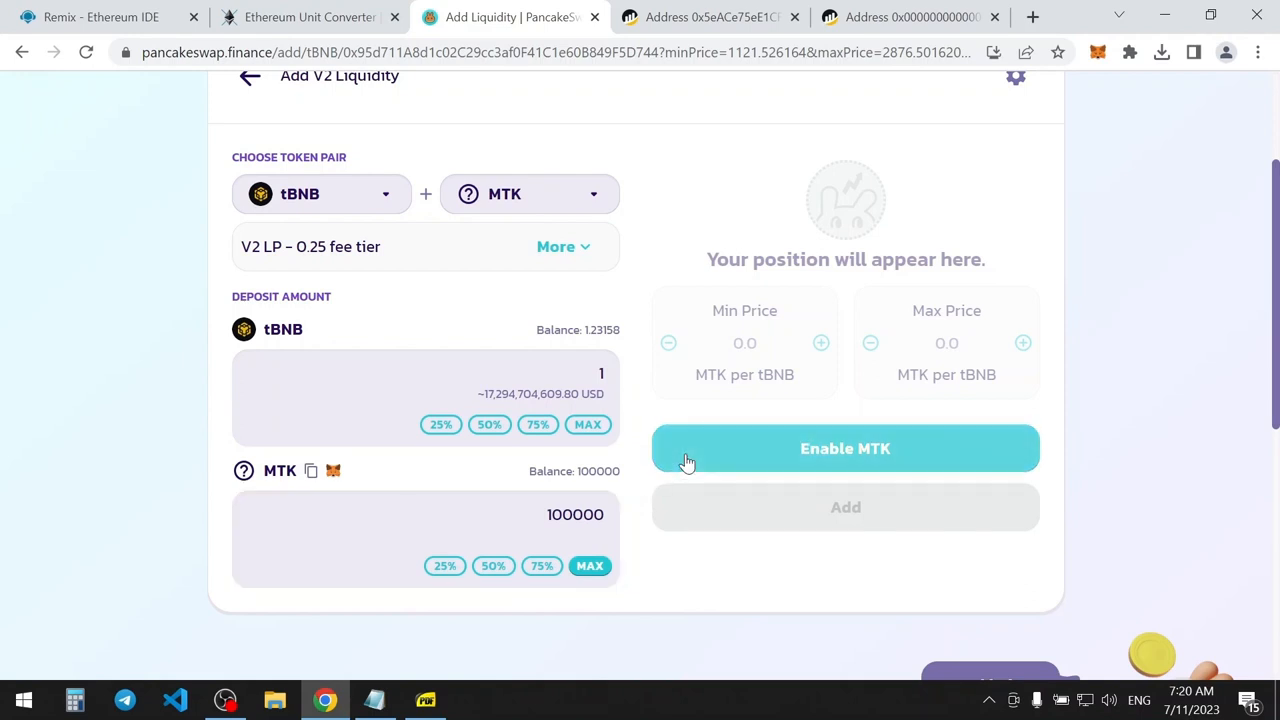
click(845, 448)
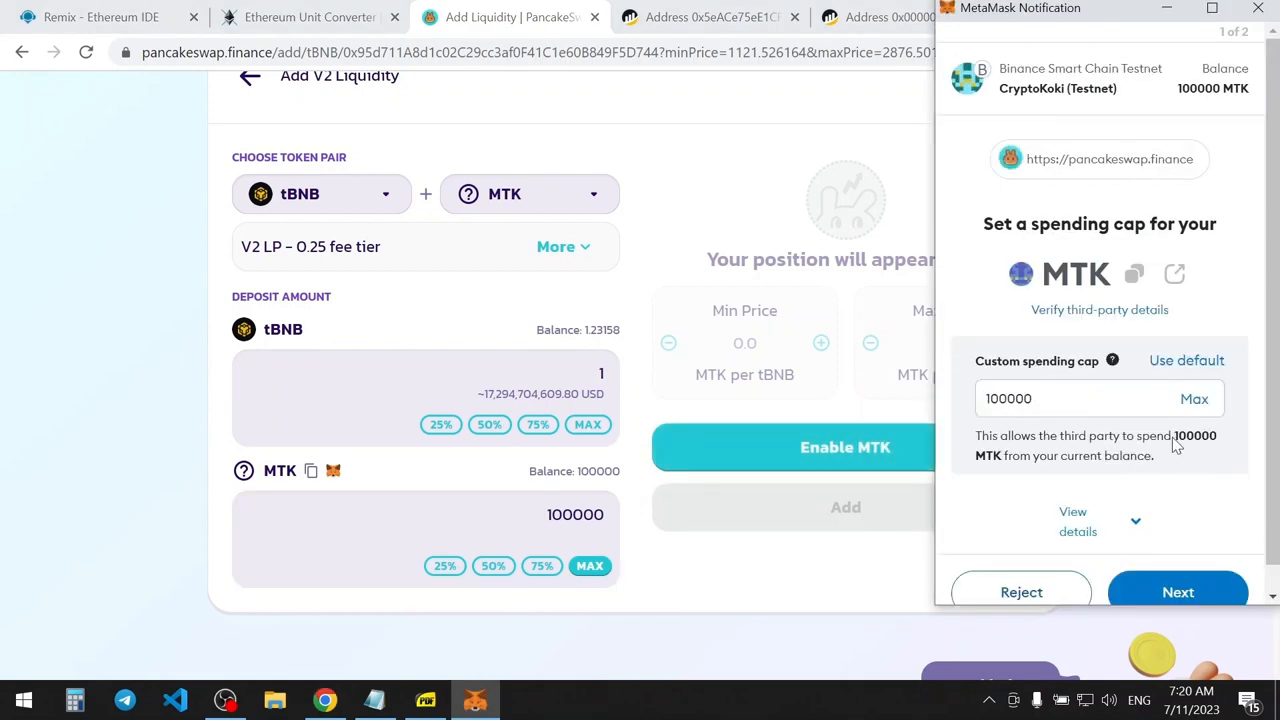
click(1178, 592)
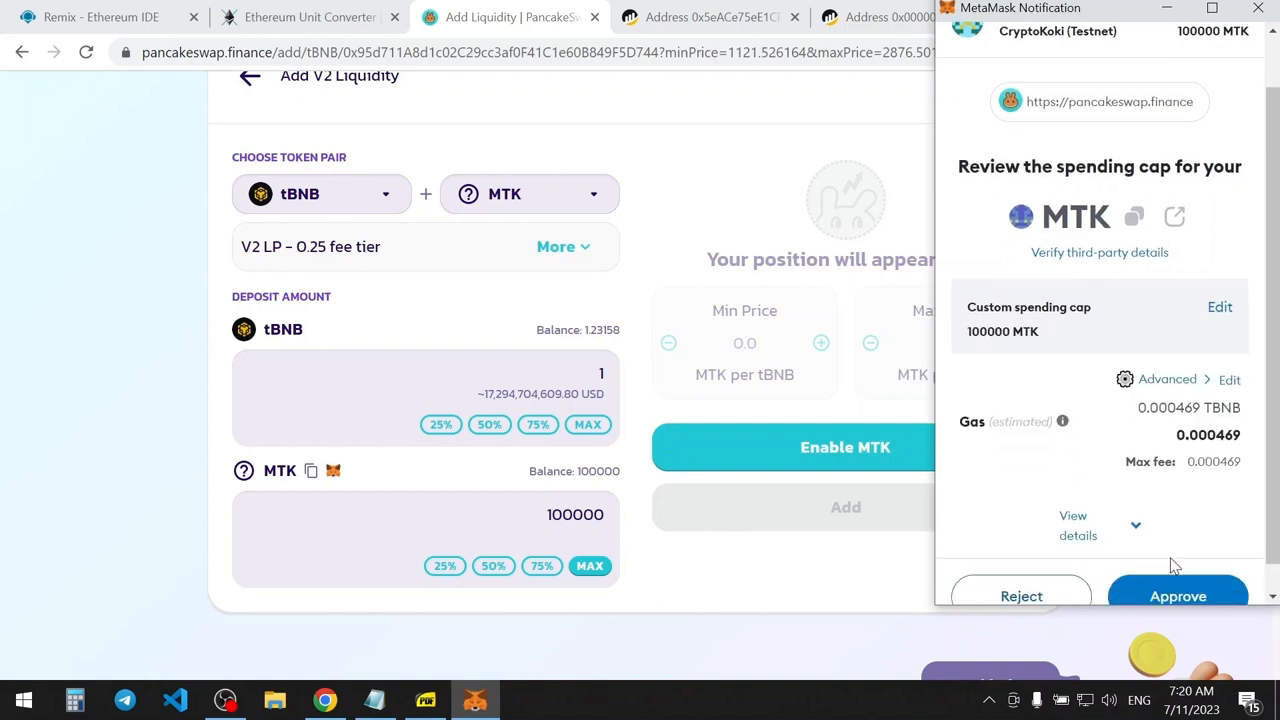
click(1178, 596)
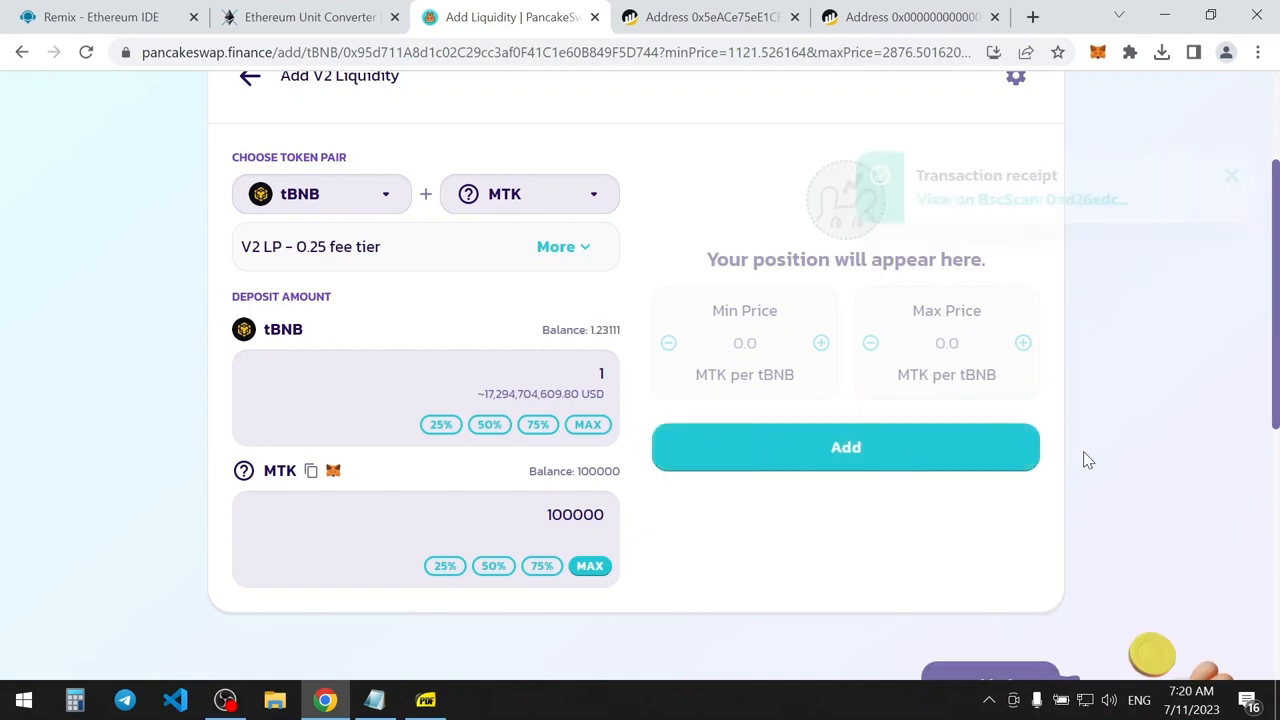
Create the tBNB/MTK pair, supply both tokens, and confirm in MetaMask
click(845, 447)
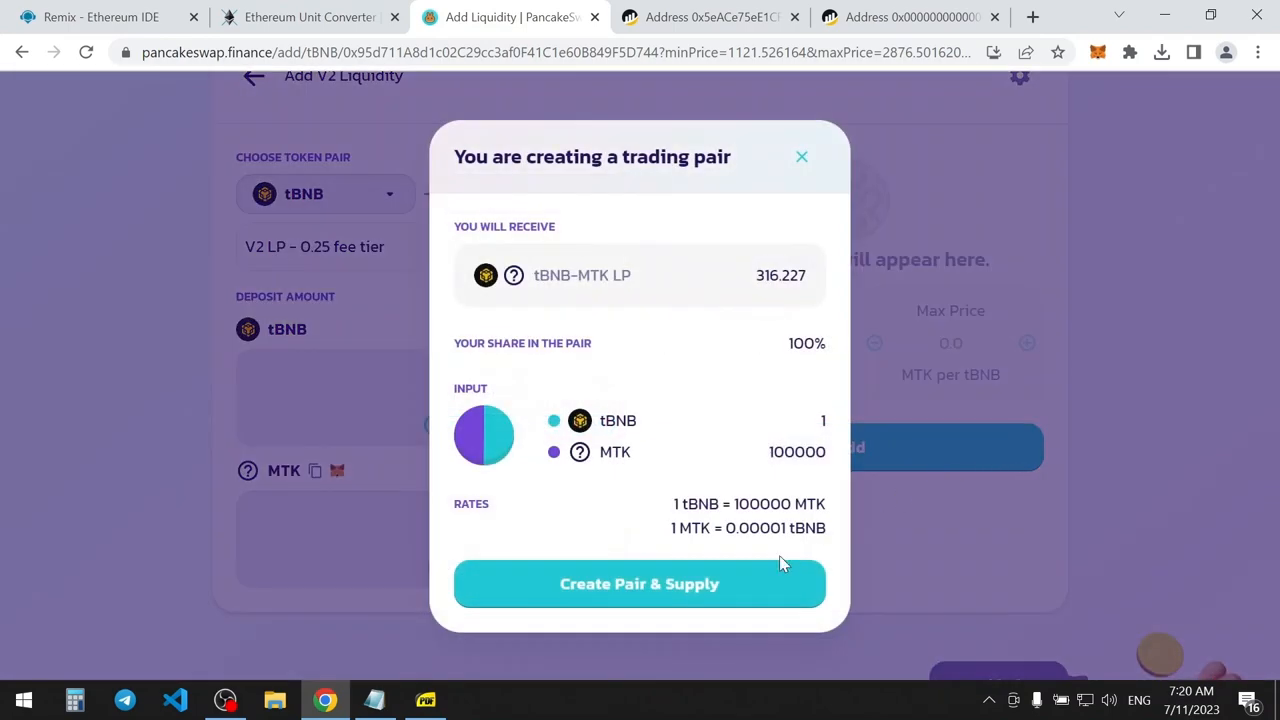
click(639, 584)
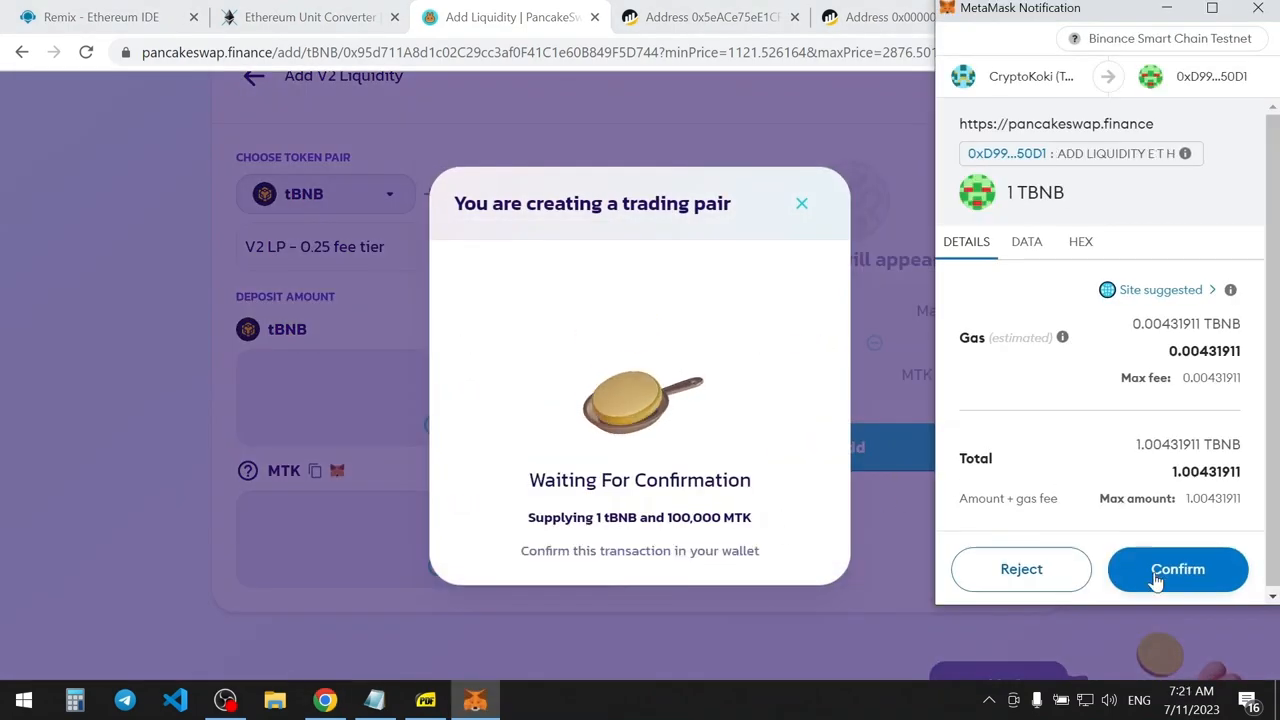
click(1177, 569)
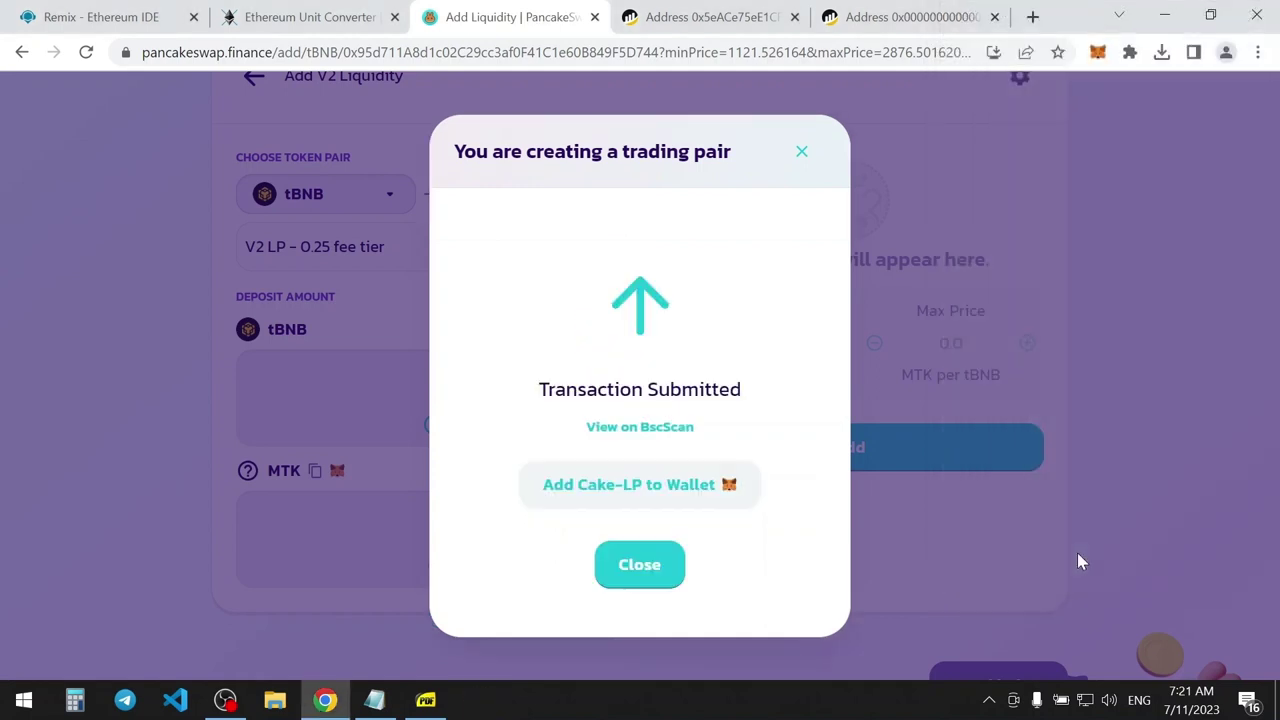
mouse_move(637, 490)
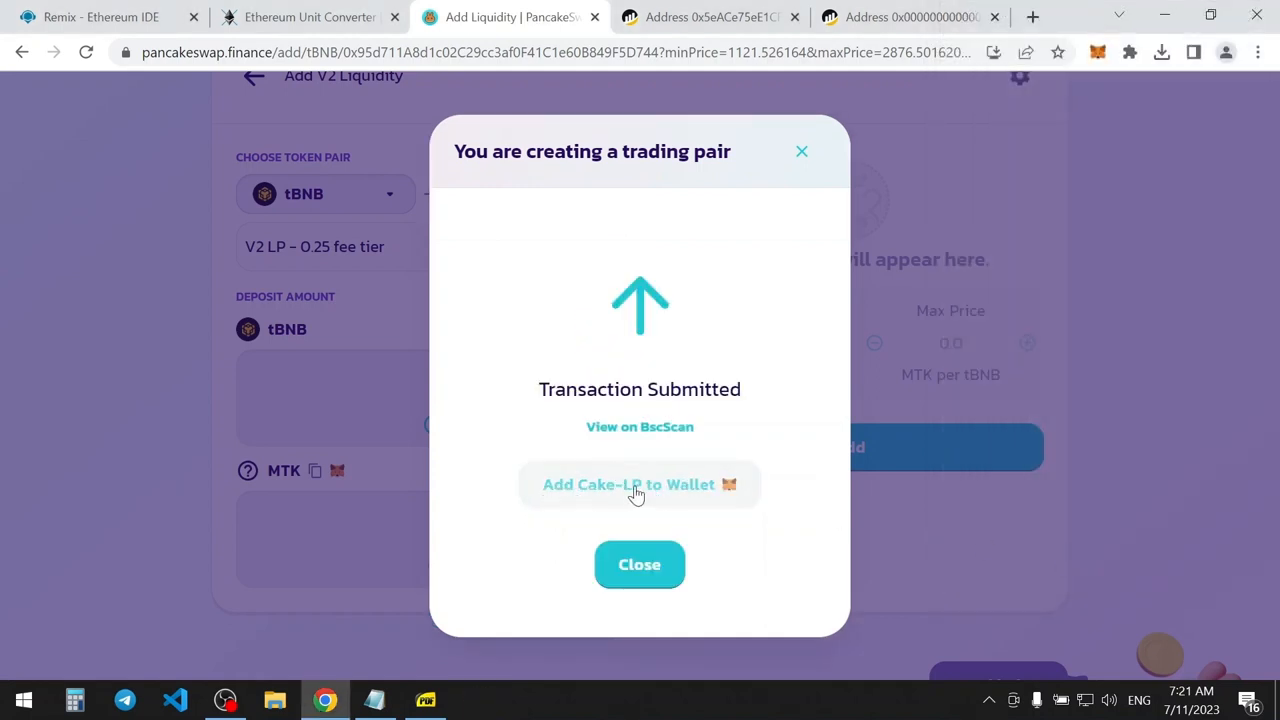
Add the Cake-LP token to the wallet and close the Transaction Submitted notice
click(628, 484)
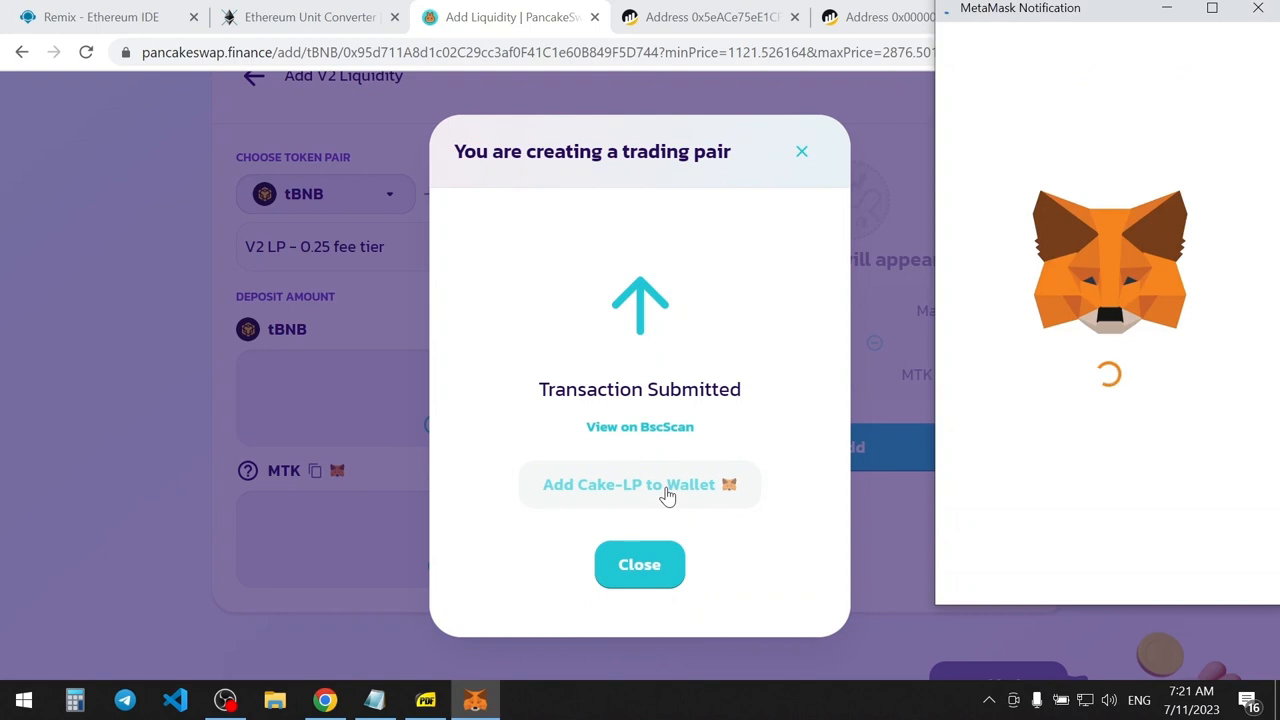
click(629, 484)
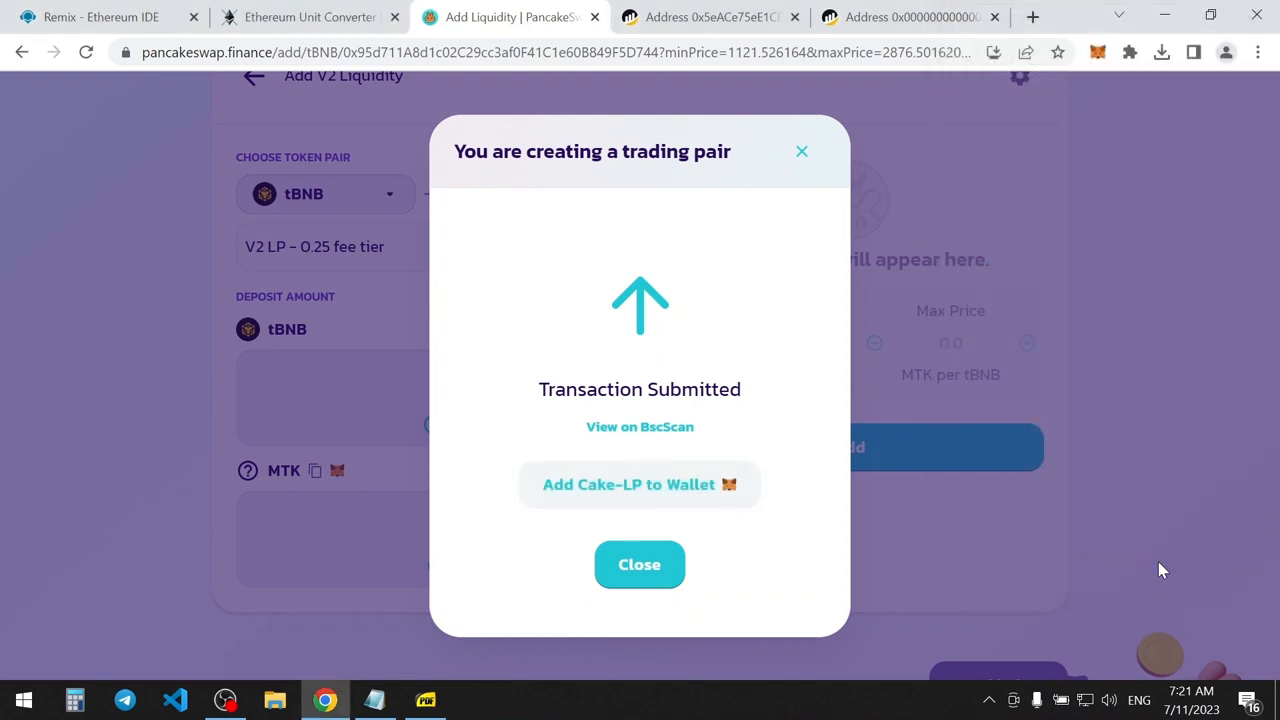
mouse_move(639, 564)
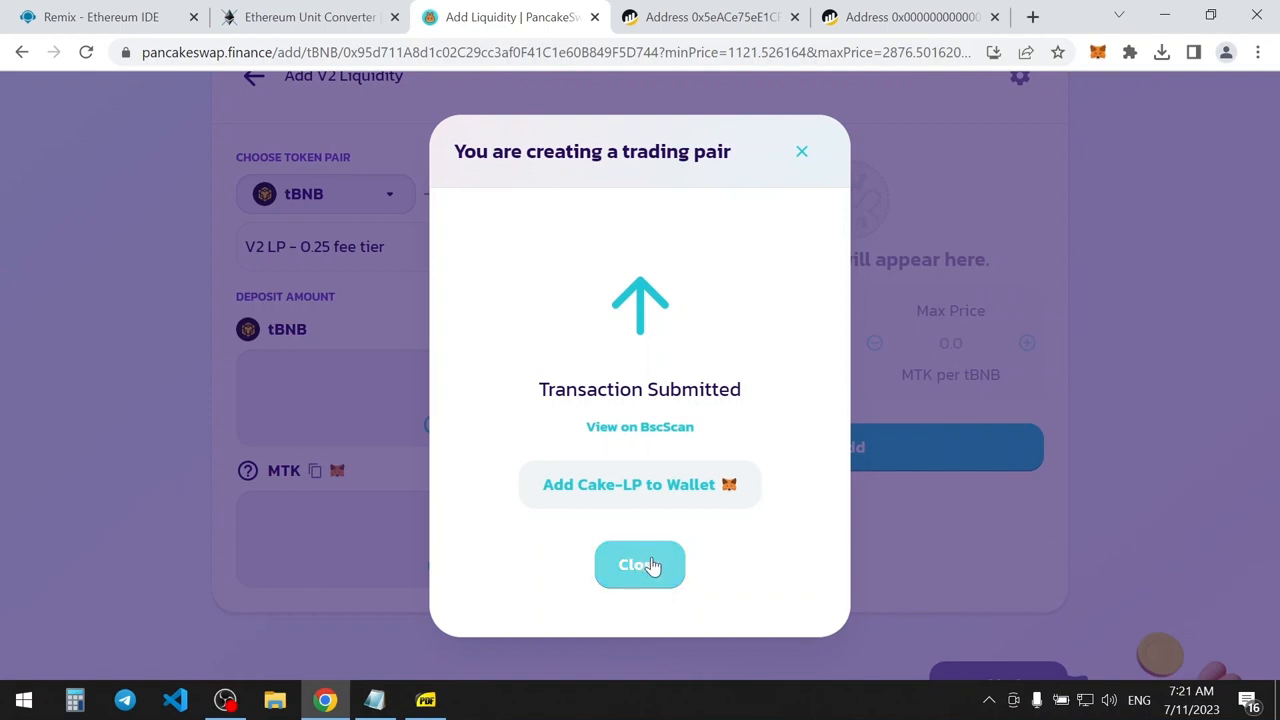
click(639, 564)
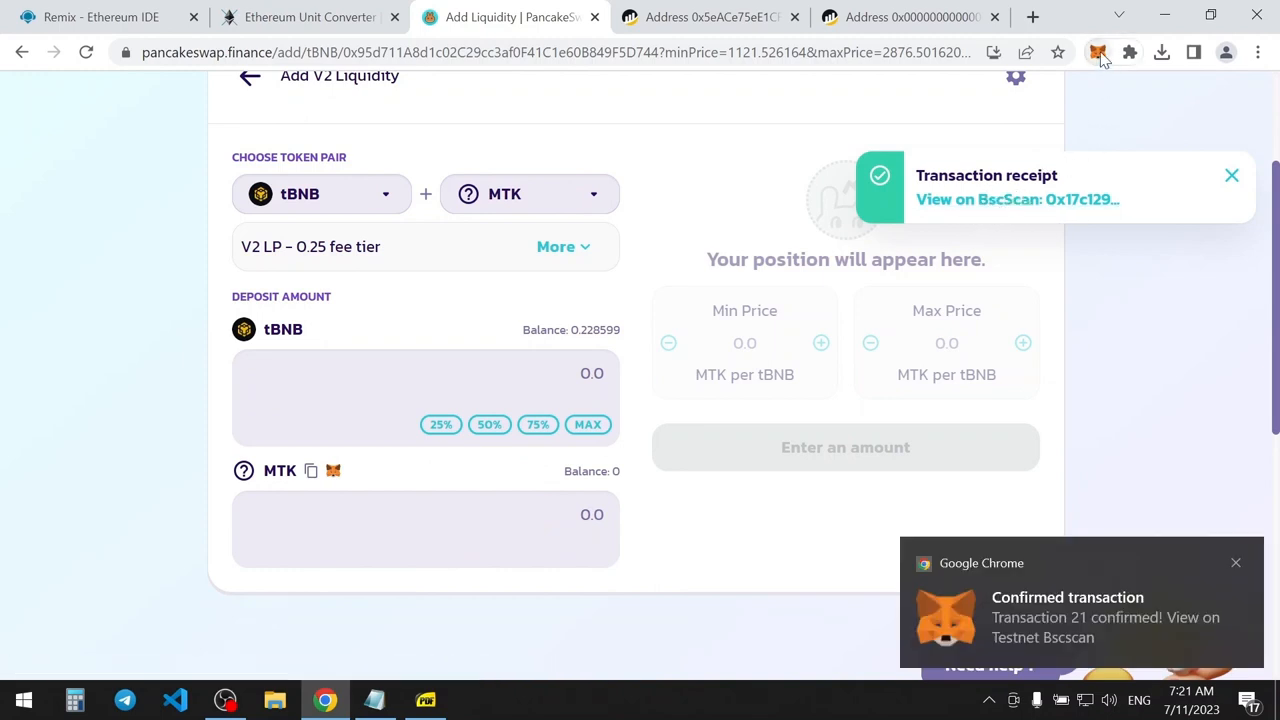
Verify 316.22776 Cake-LP in MetaMask, then copy the dead address from BscScan
click(1097, 52)
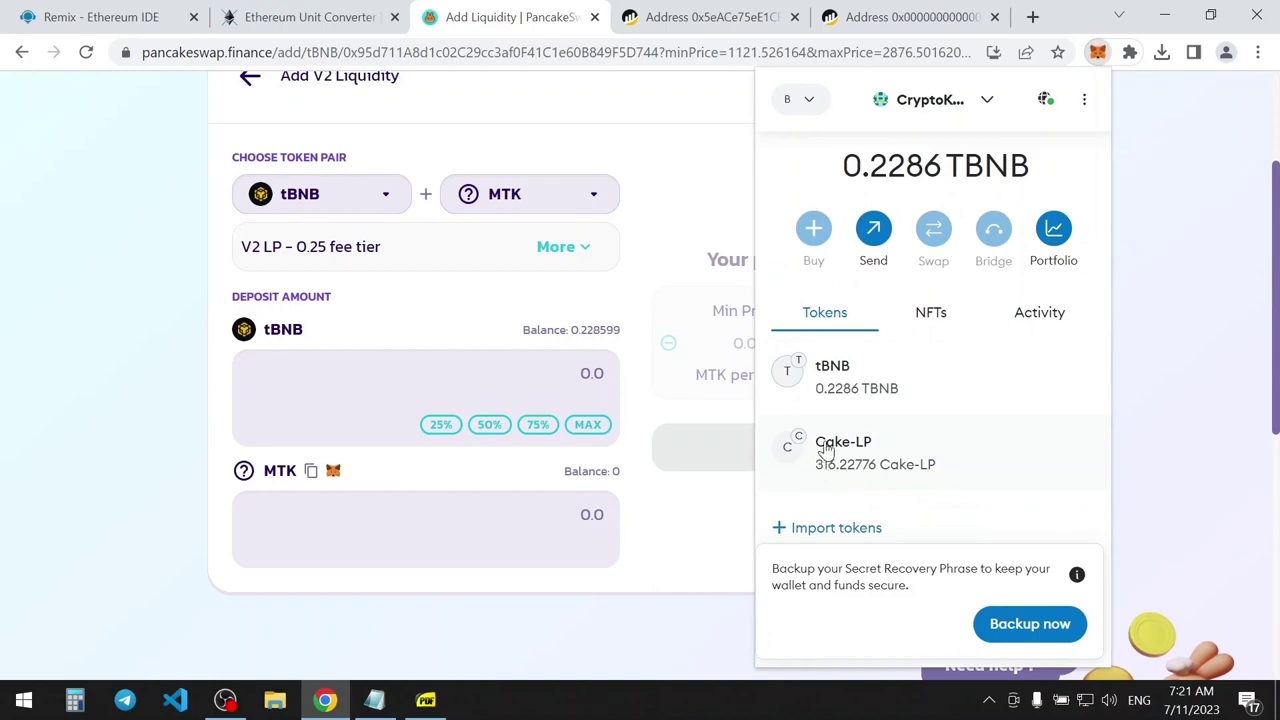
mouse_move(822, 456)
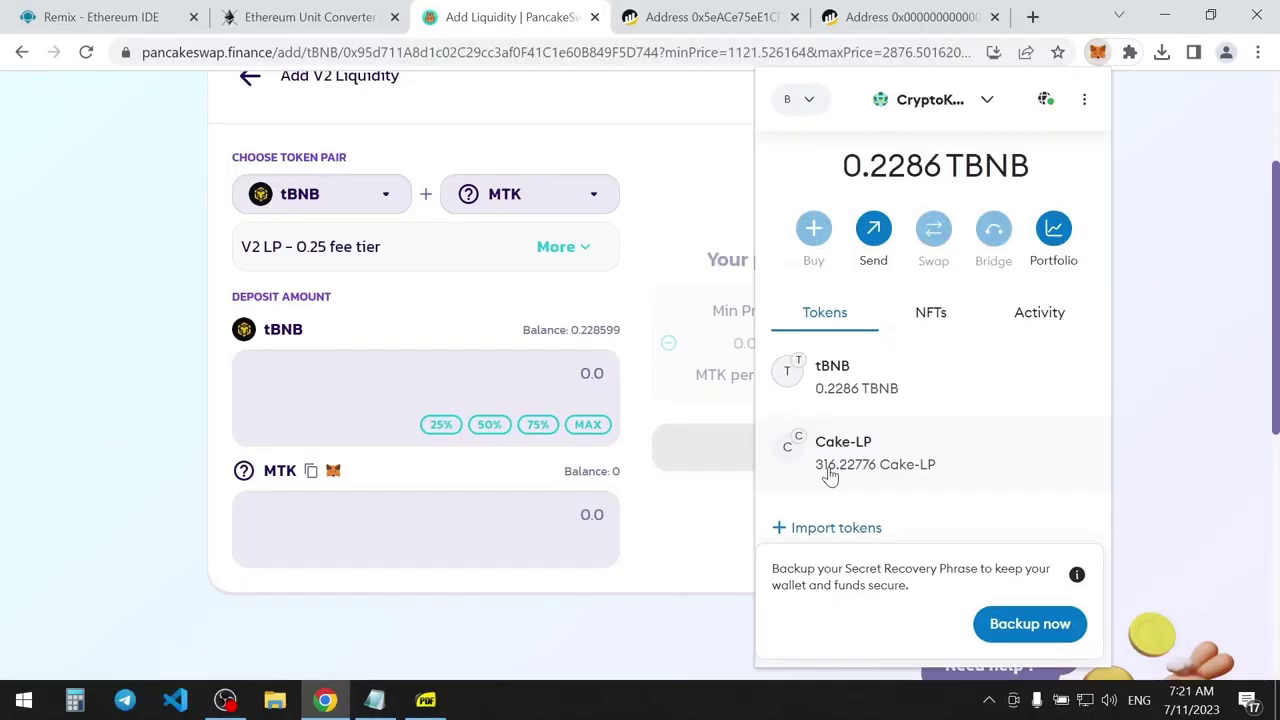
mouse_move(890, 475)
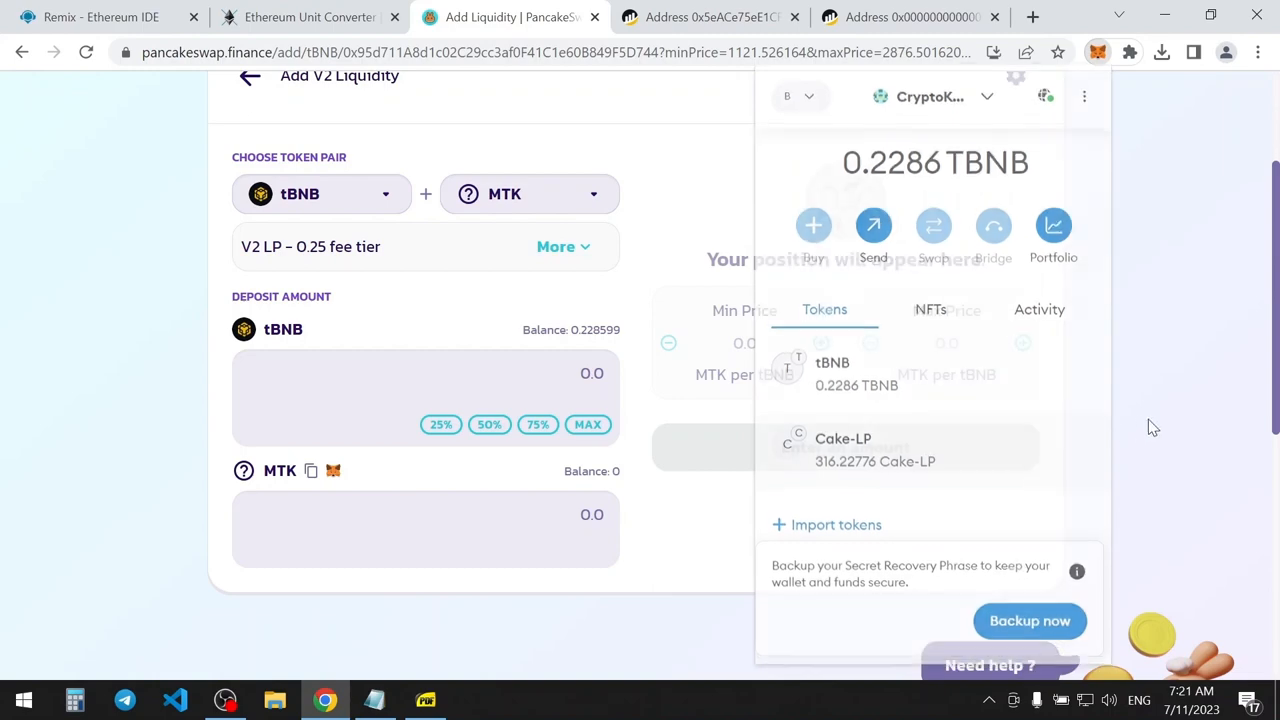
click(908, 17)
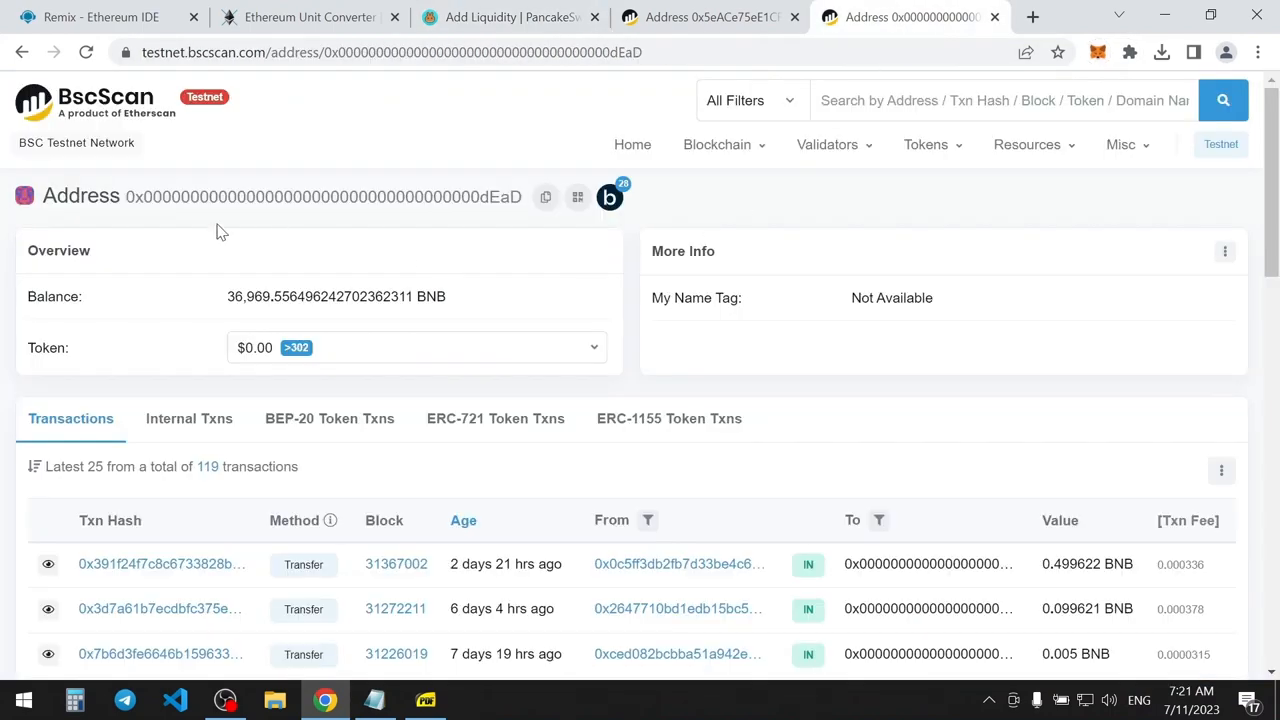
double_click(300, 196)
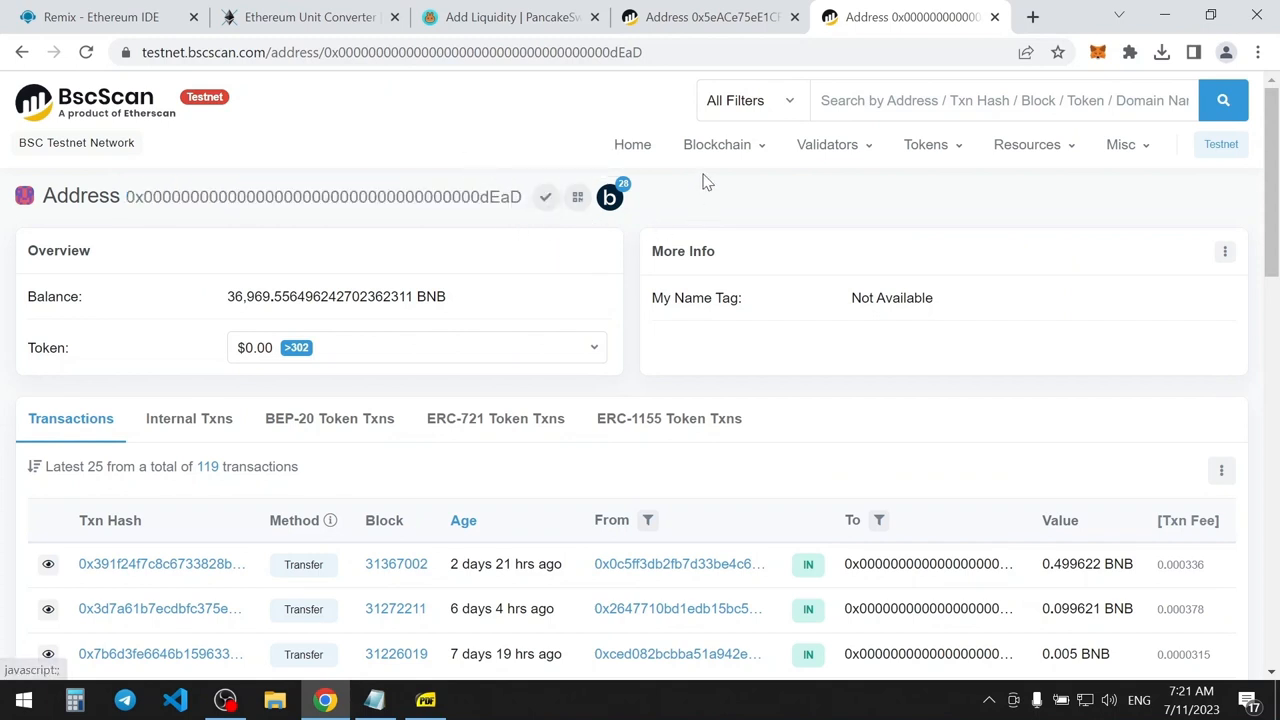
click(500, 17)
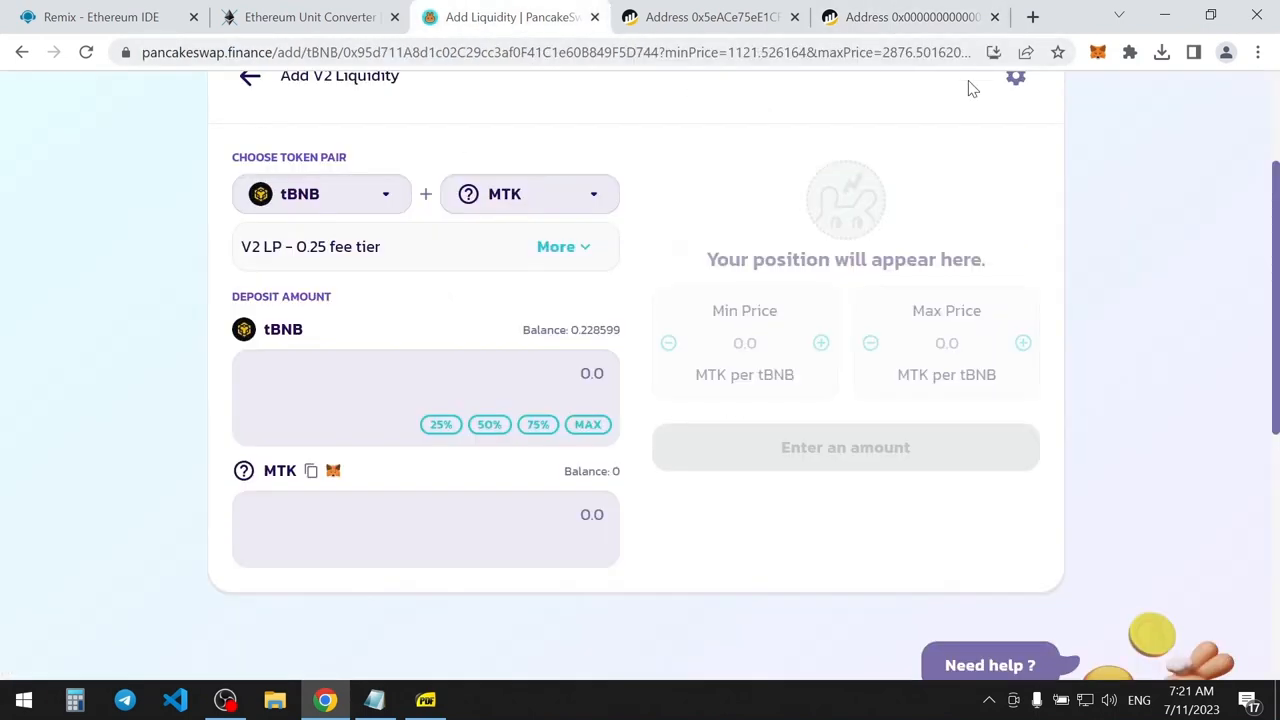
Send the full 316.22776 Cake-LP balance from MetaMask to the dead address
click(1097, 52)
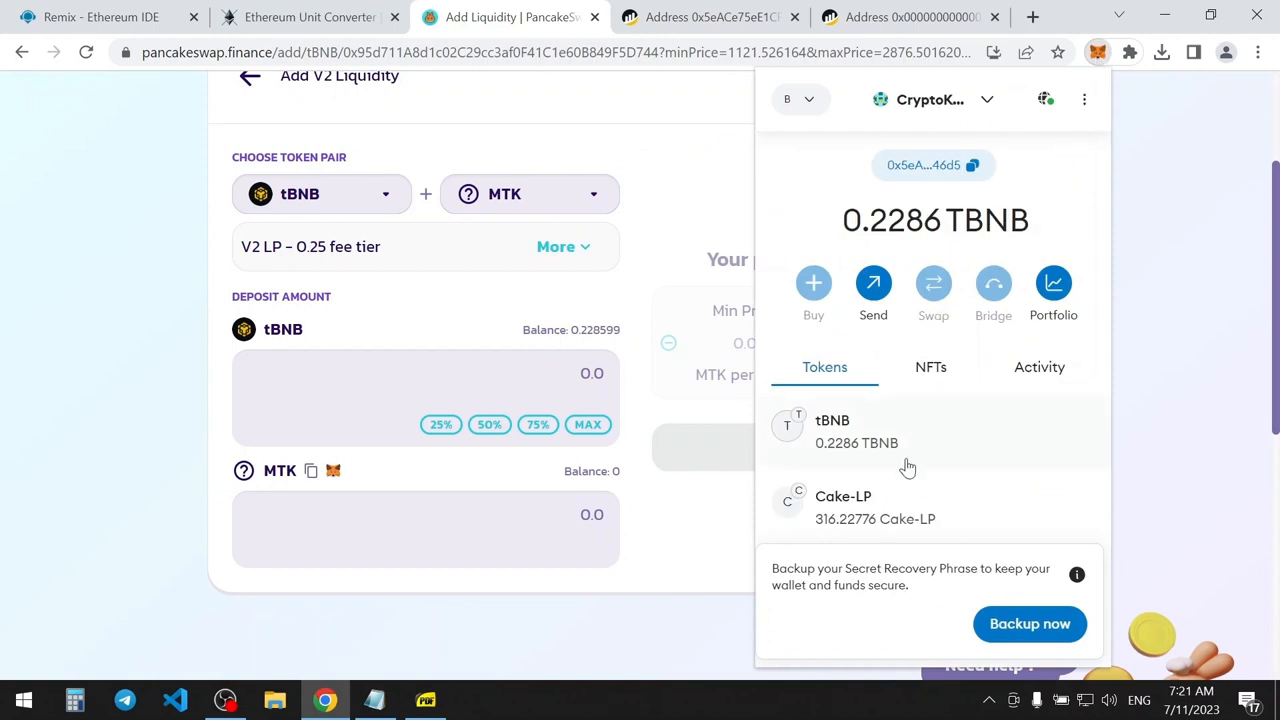
click(875, 507)
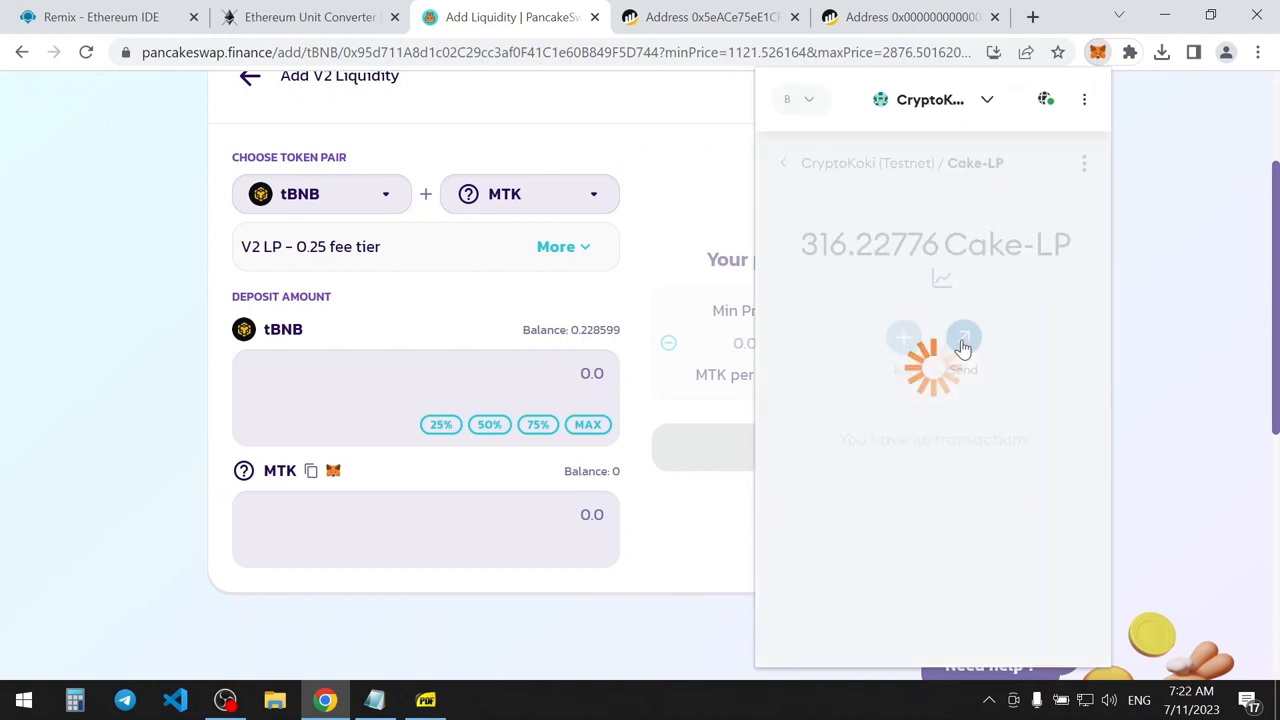
click(963, 345)
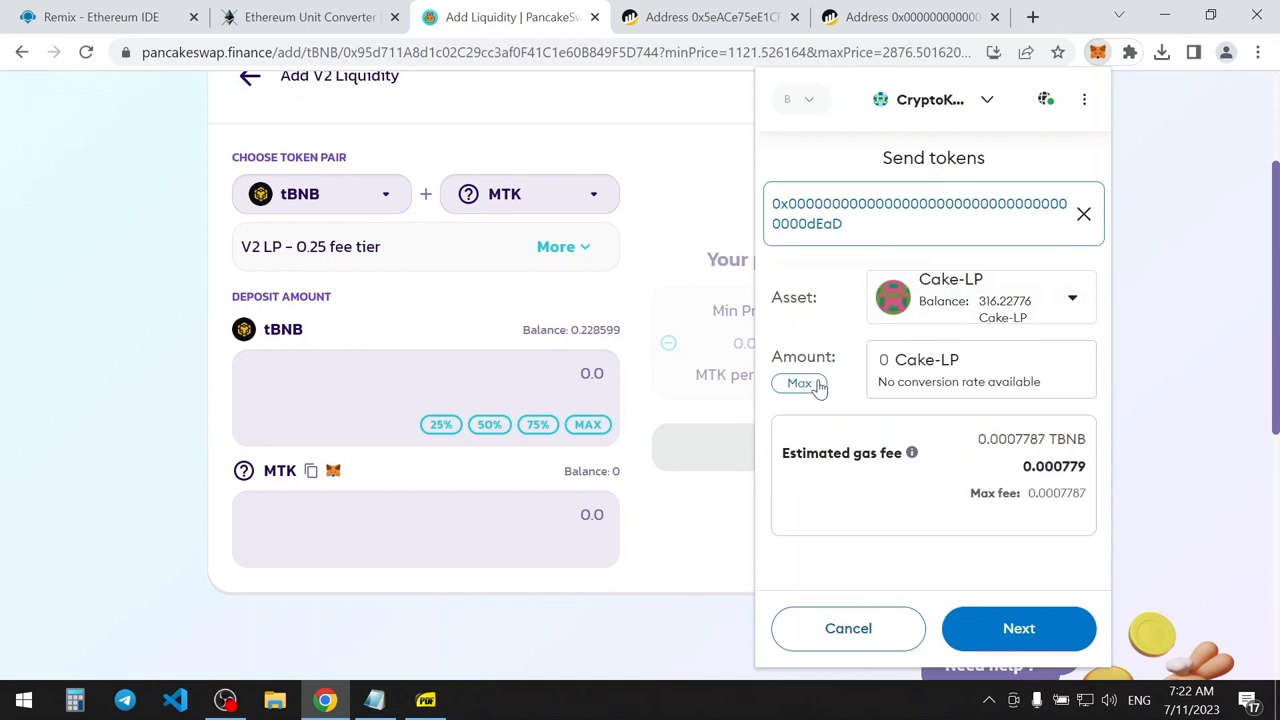
click(1018, 628)
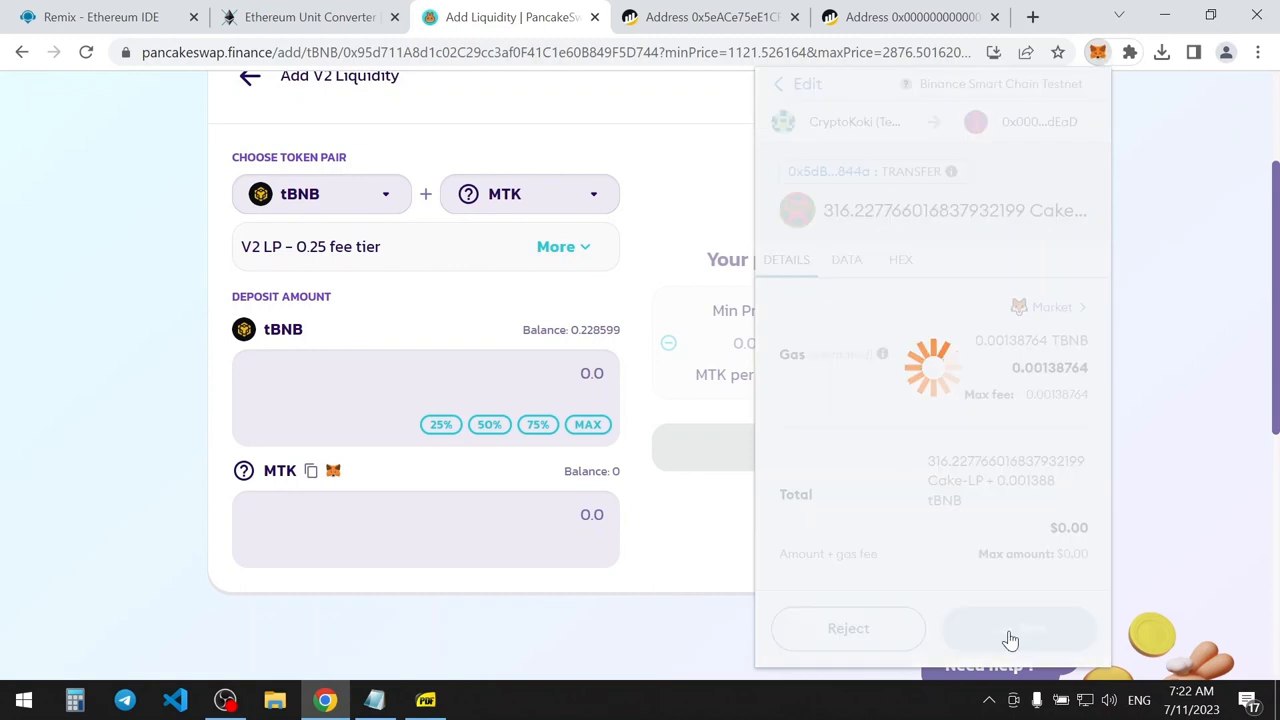
click(1018, 628)
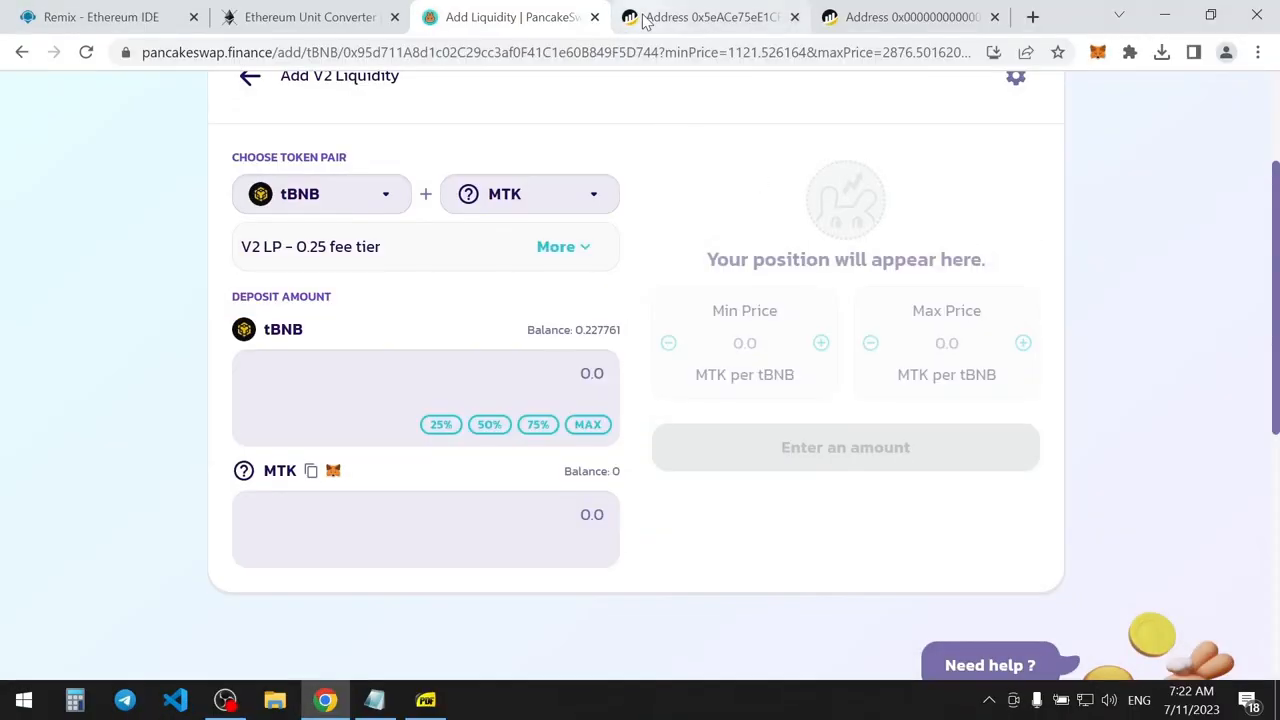
Reload the BscScan wallet page to show the Cake-LP transfer and 0.22776 BNB balance
click(707, 17)
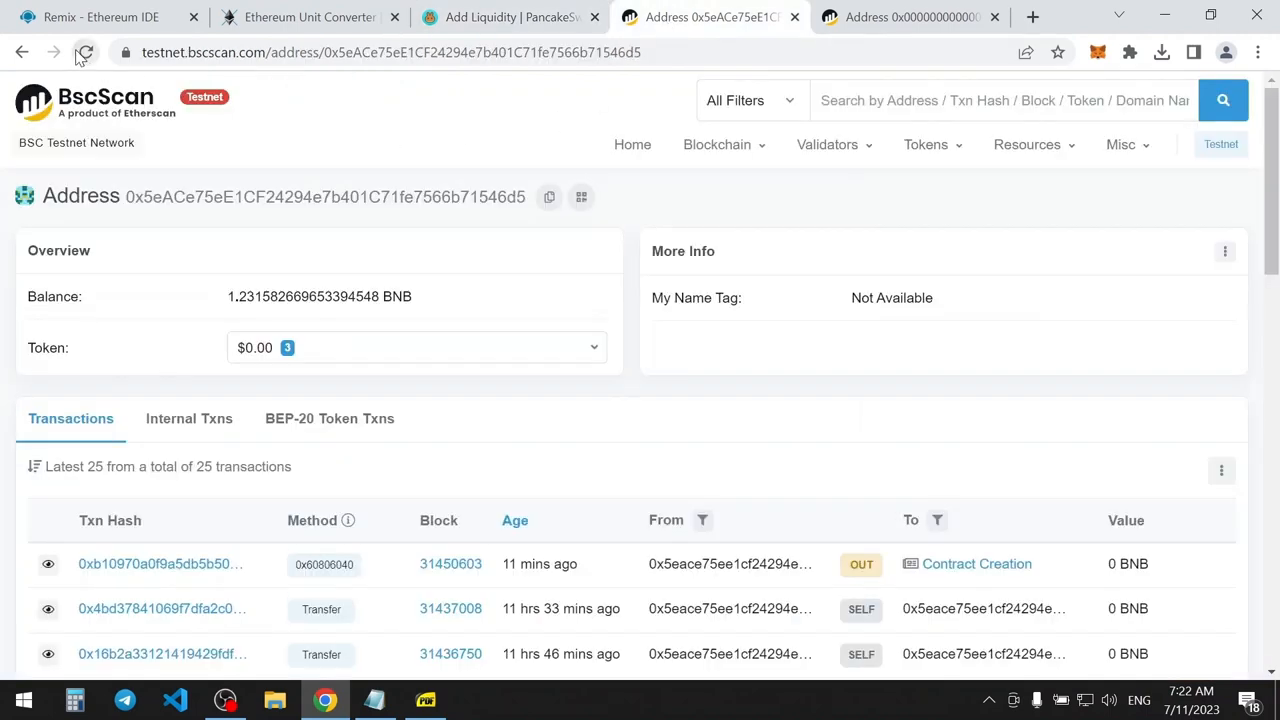
click(85, 52)
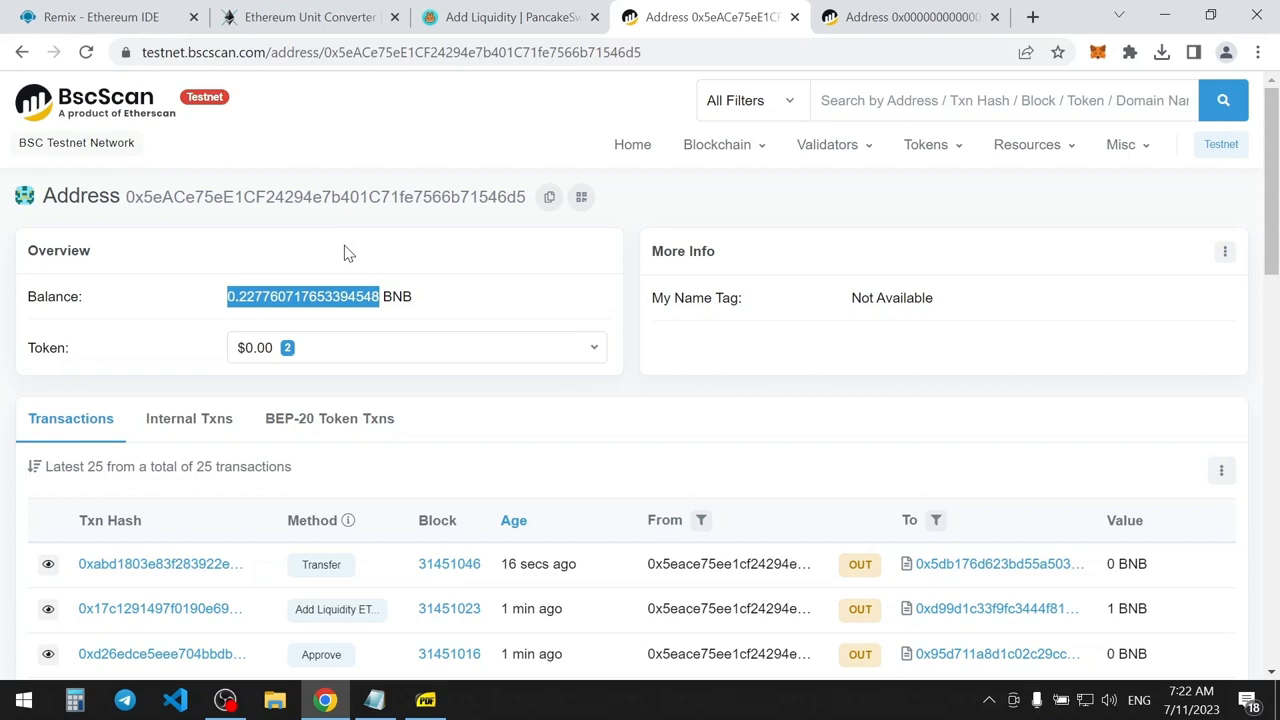
mouse_move(180, 163)
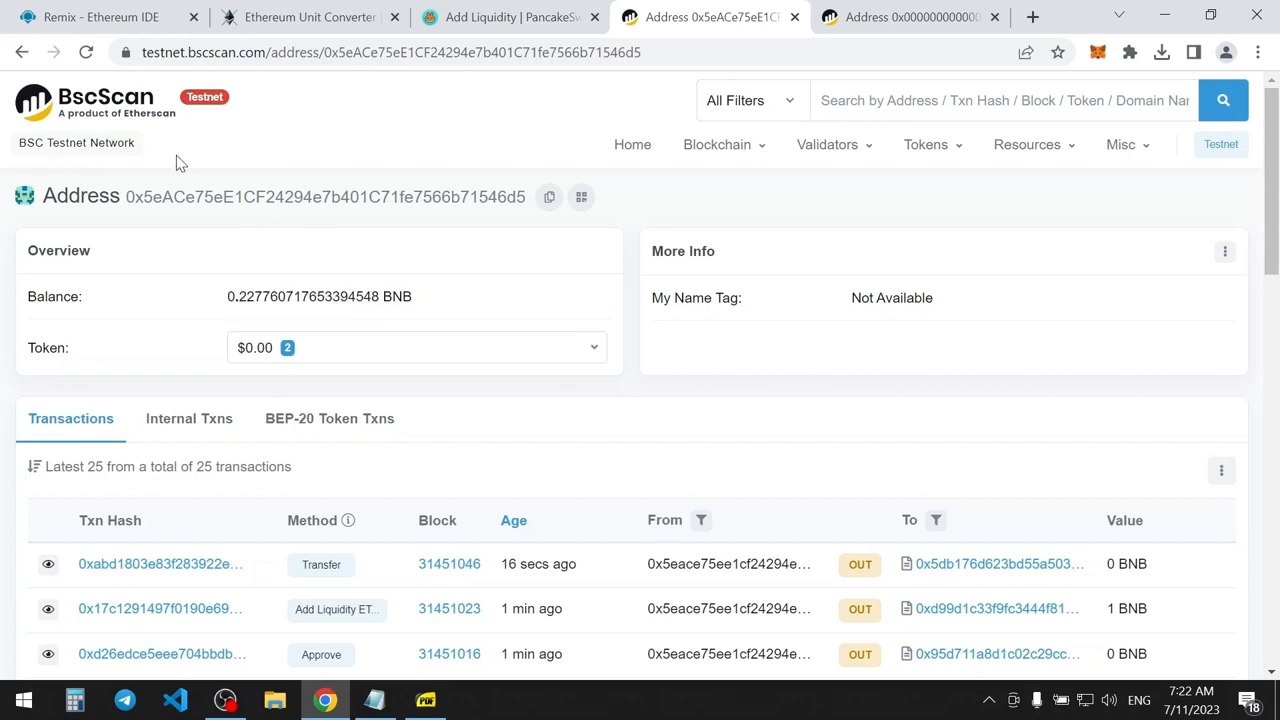
click(100, 17)
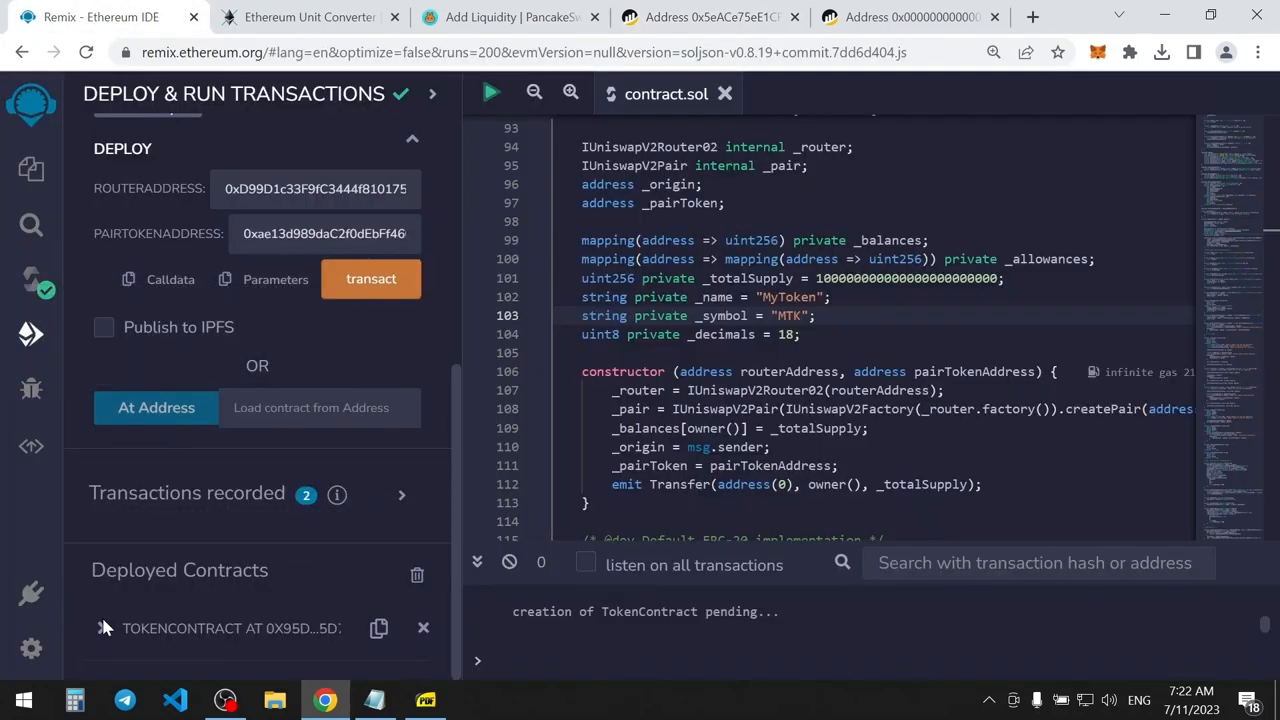
Call drainLP on the deployed TokenContract and confirm it in MetaMask
click(103, 628)
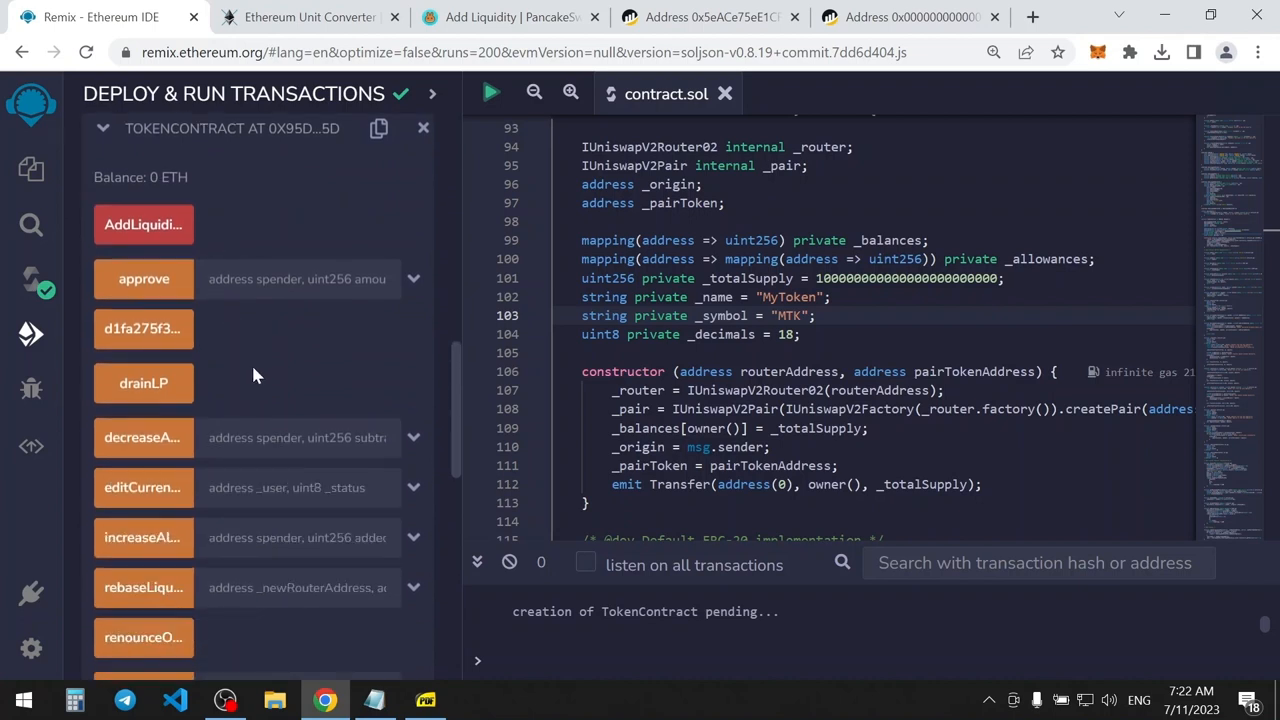
mouse_move(143, 383)
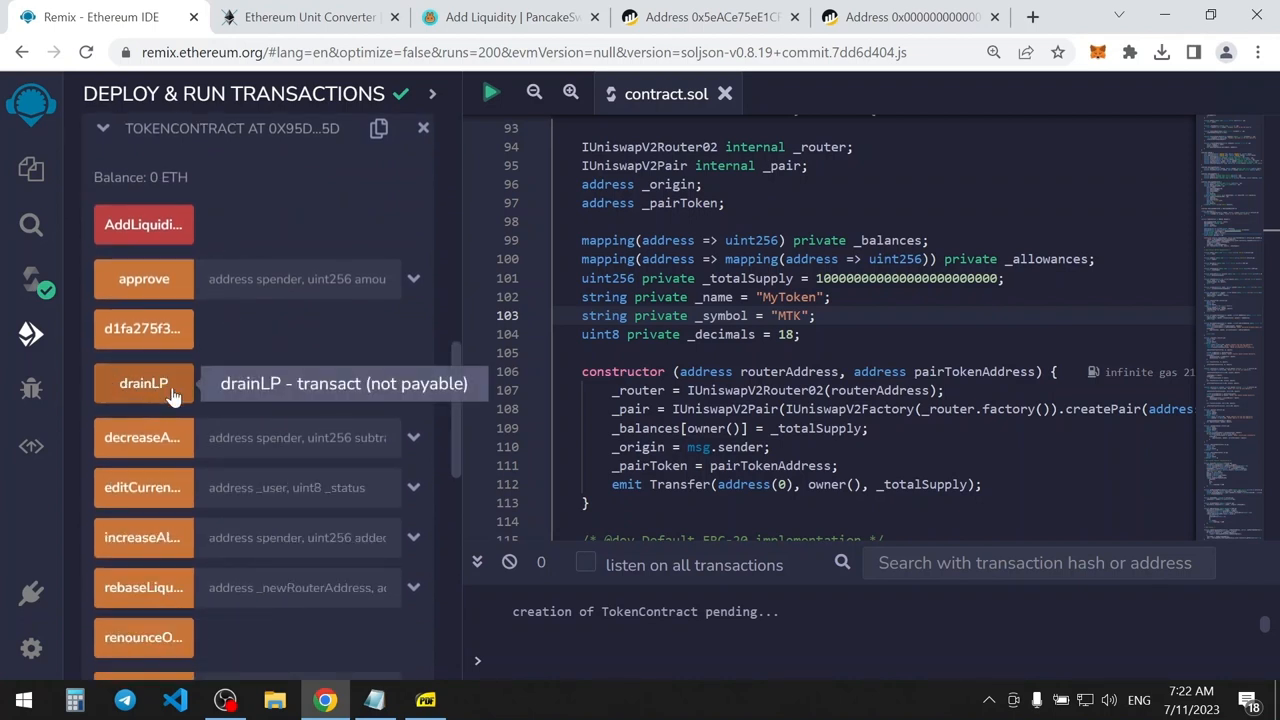
mouse_move(122, 403)
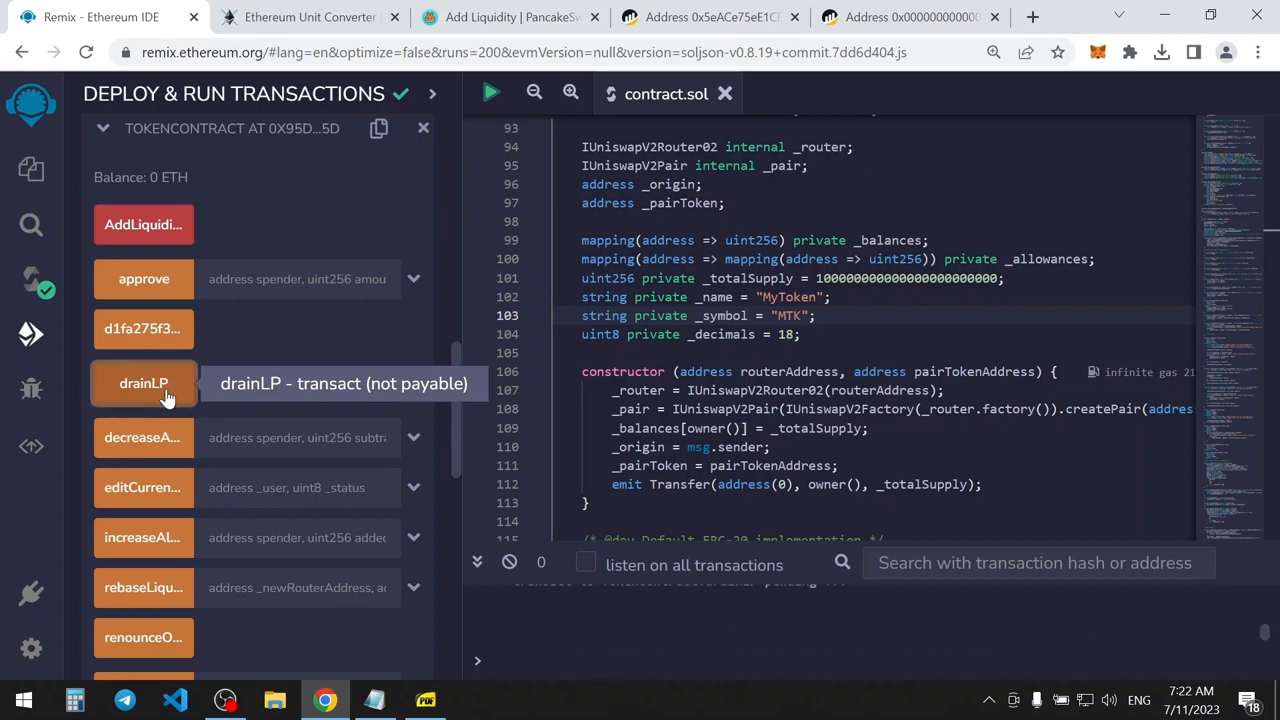
click(143, 383)
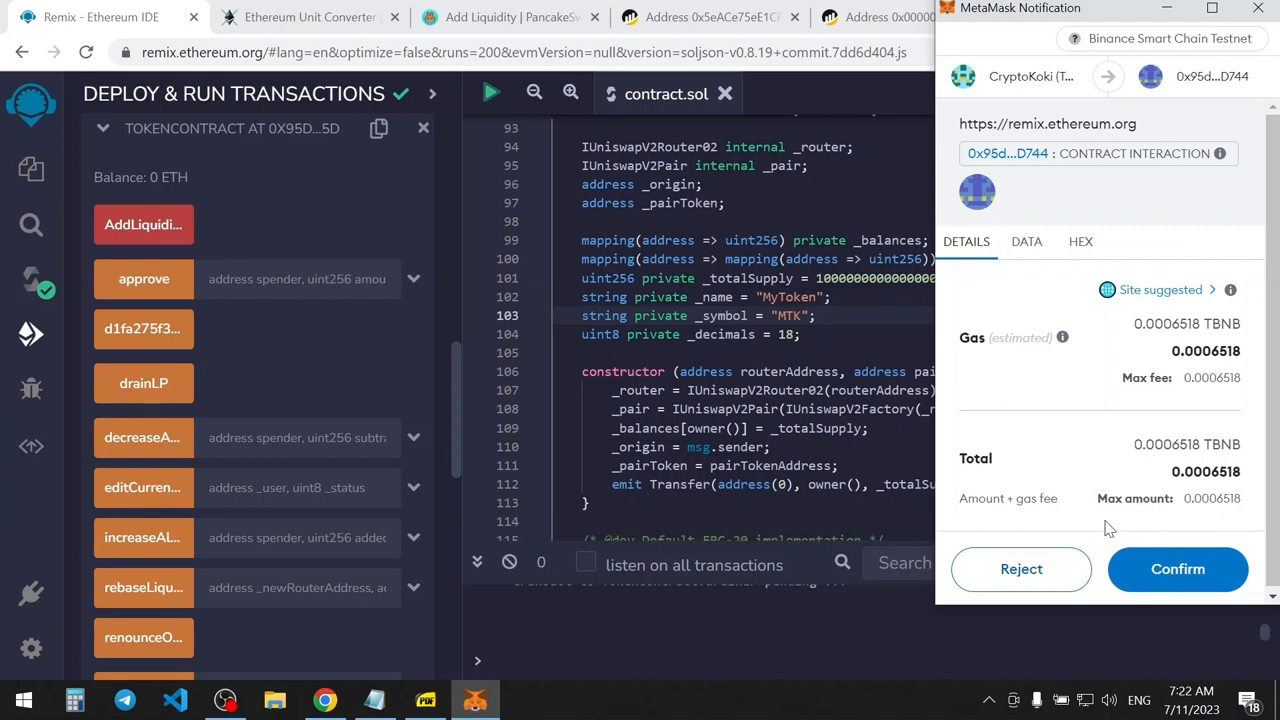
click(1177, 569)
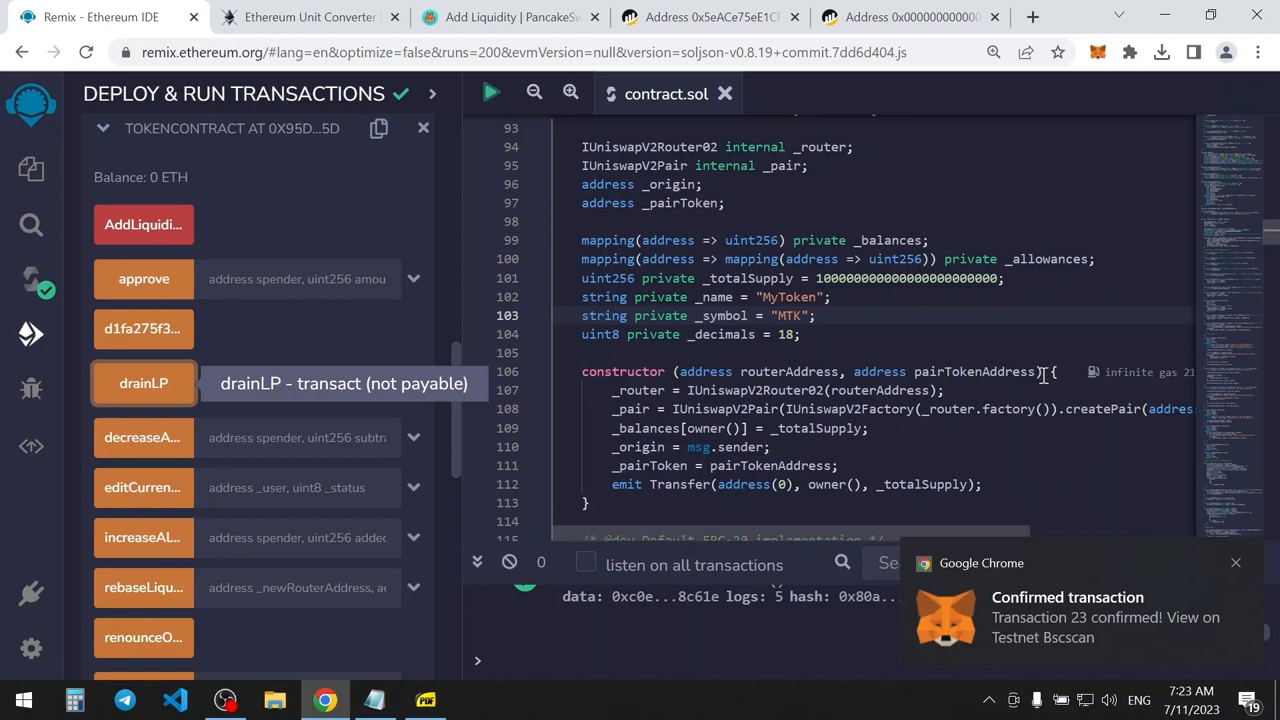
mouse_move(666, 93)
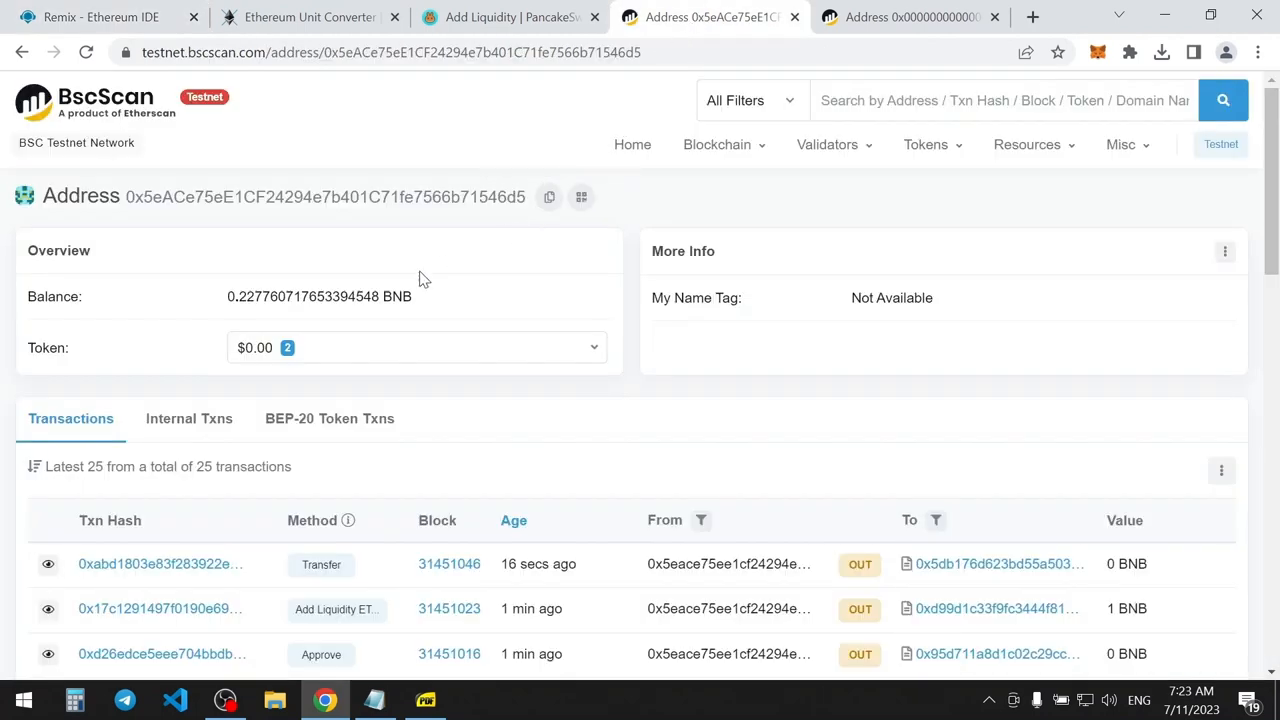
Highlight the restored 1.2272 BNB balance on the BscScan wallet page
double_click(303, 296)
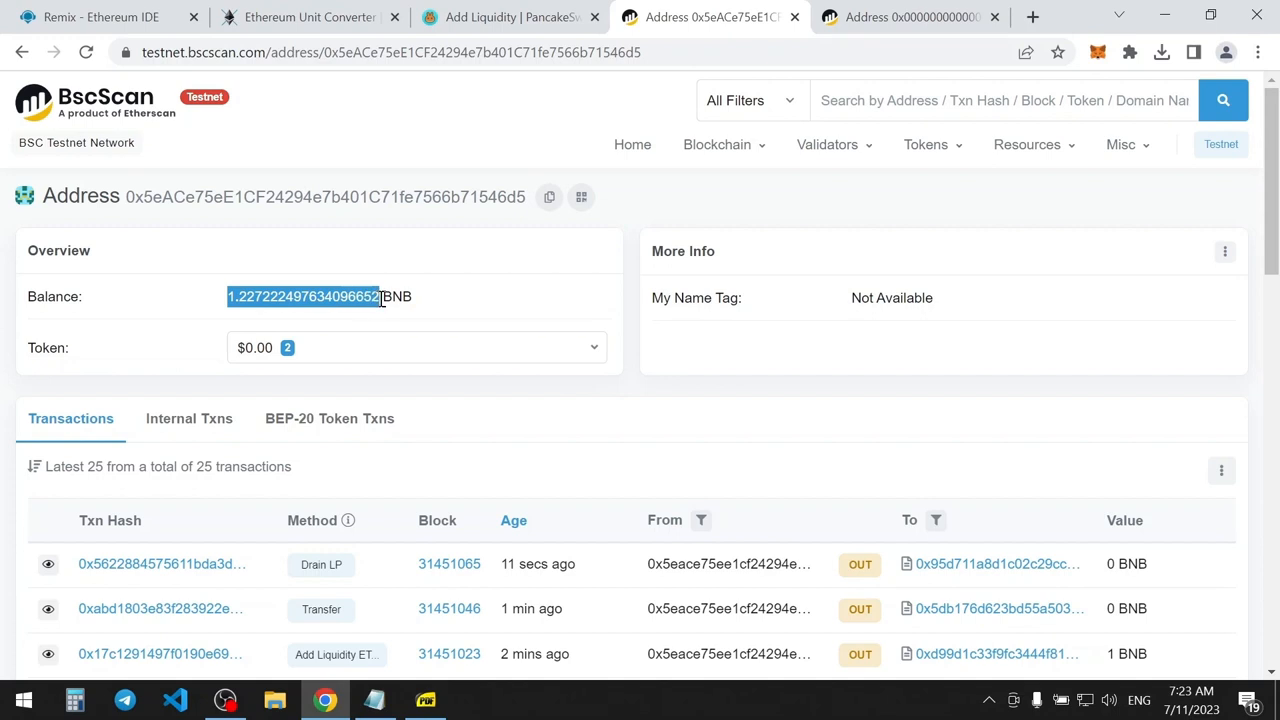
mouse_move(253, 256)
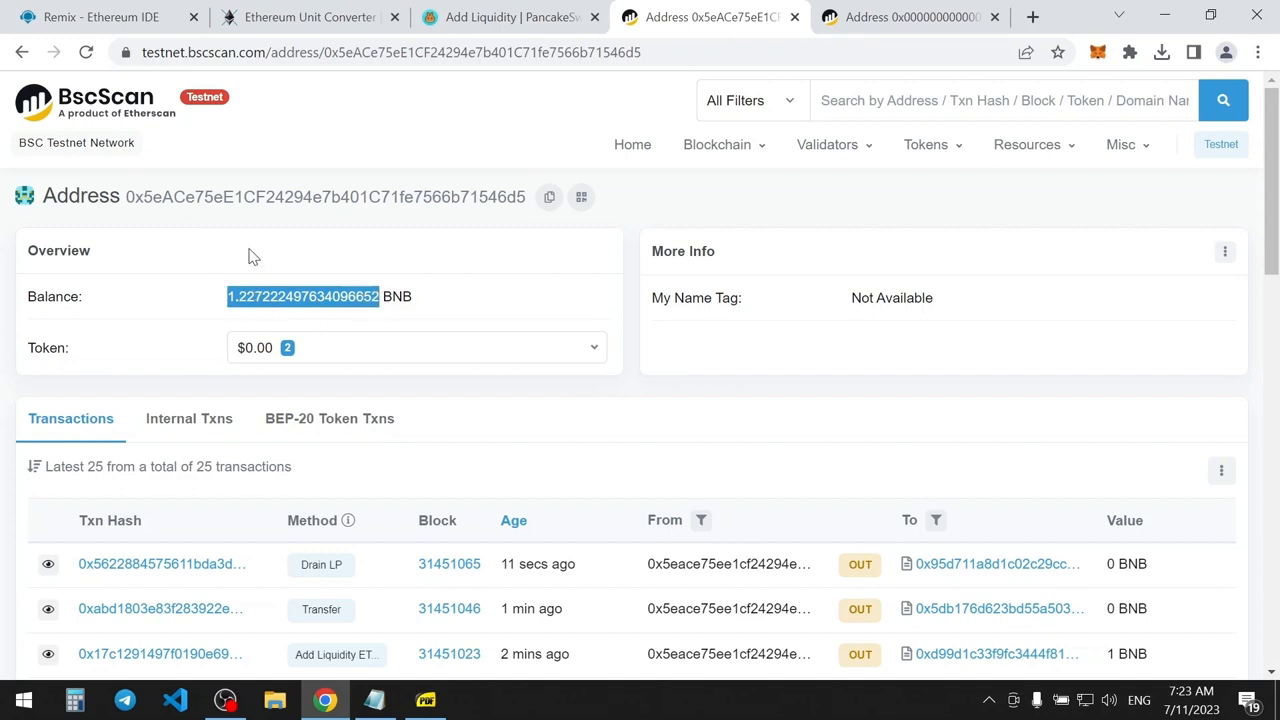